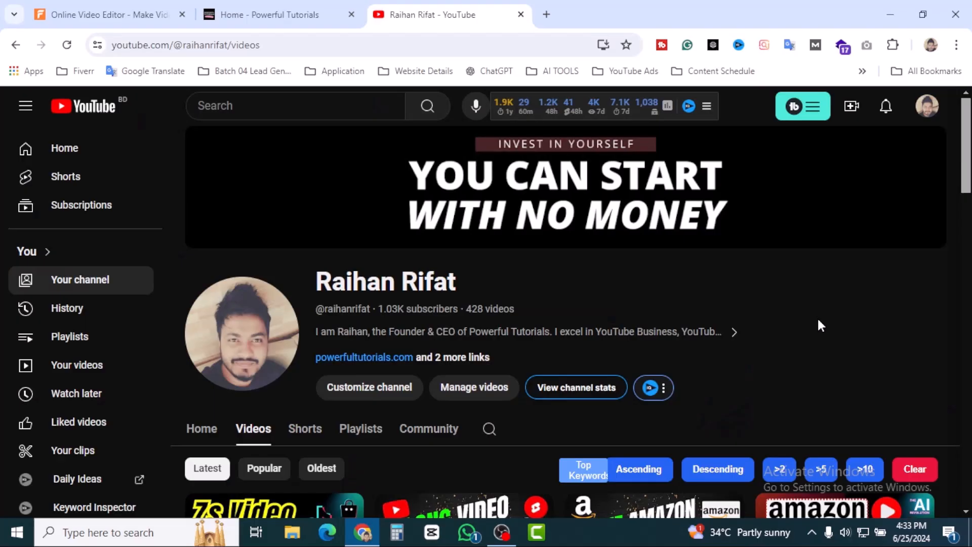
- Browse the Powerful Tutorials homepage, switching back and forth with the YouTube channel tab
{"action": "scroll", "scroll_direction": "down", "scroll_amount": 3}
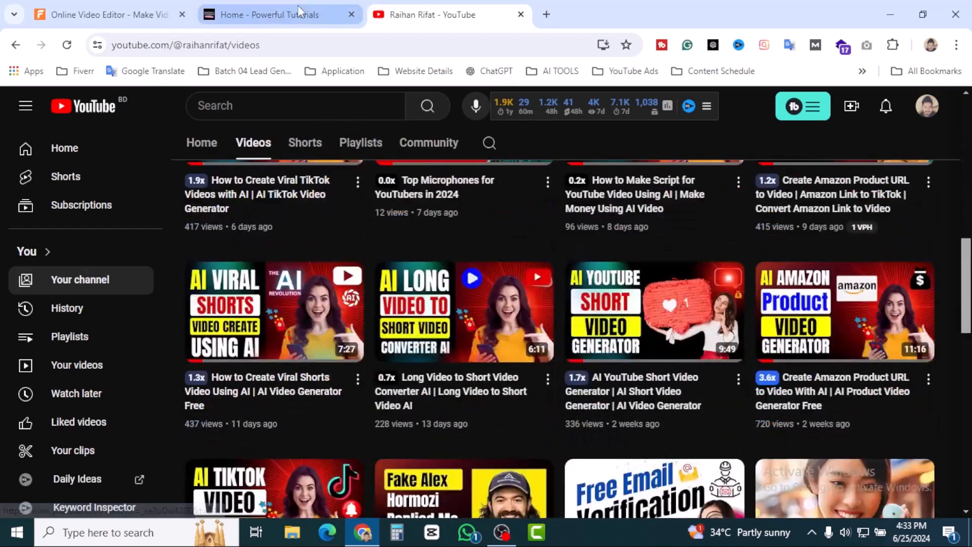
{"action": "left_click", "coordinate": [279, 14]}
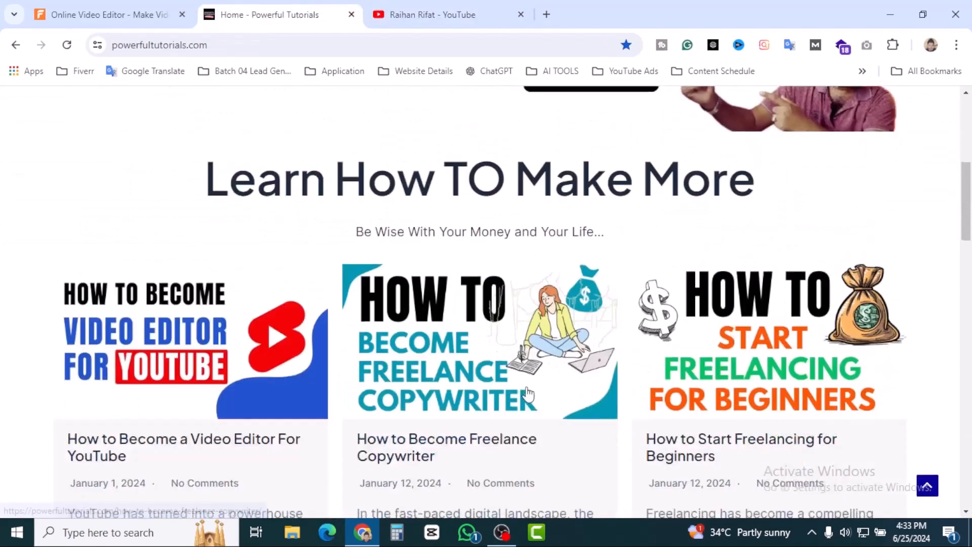
{"action": "scroll", "scroll_direction": "down", "scroll_amount": 3}
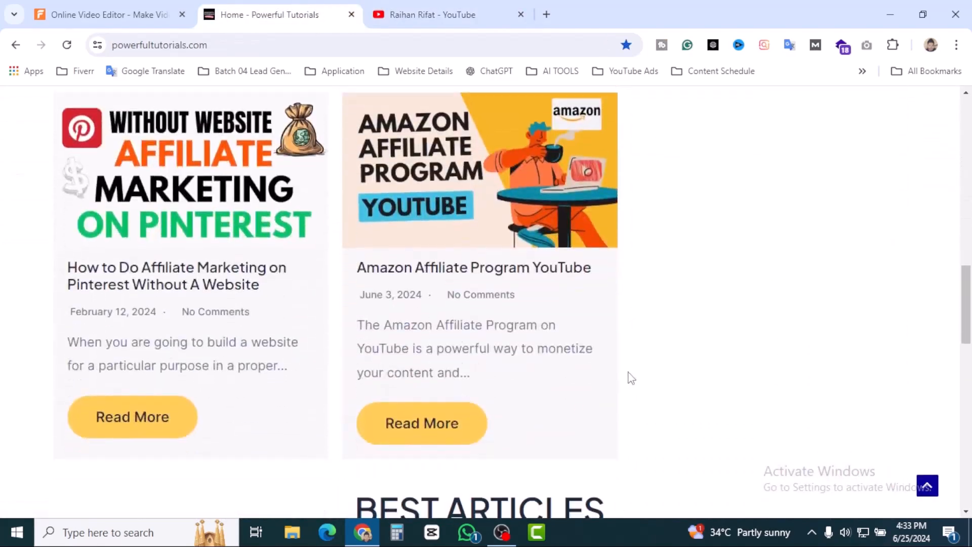
{"action": "left_click", "coordinate": [442, 14]}
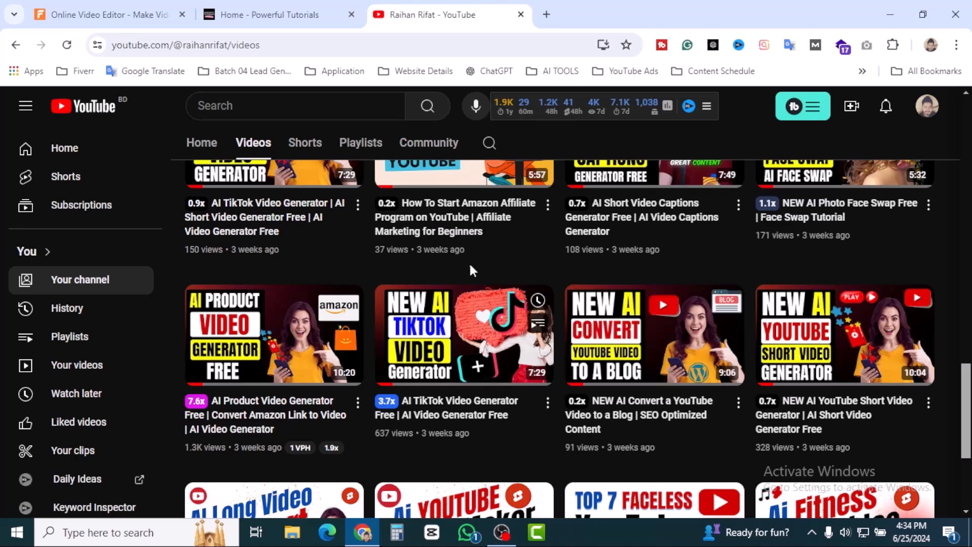
{"action": "left_click", "coordinate": [279, 14]}
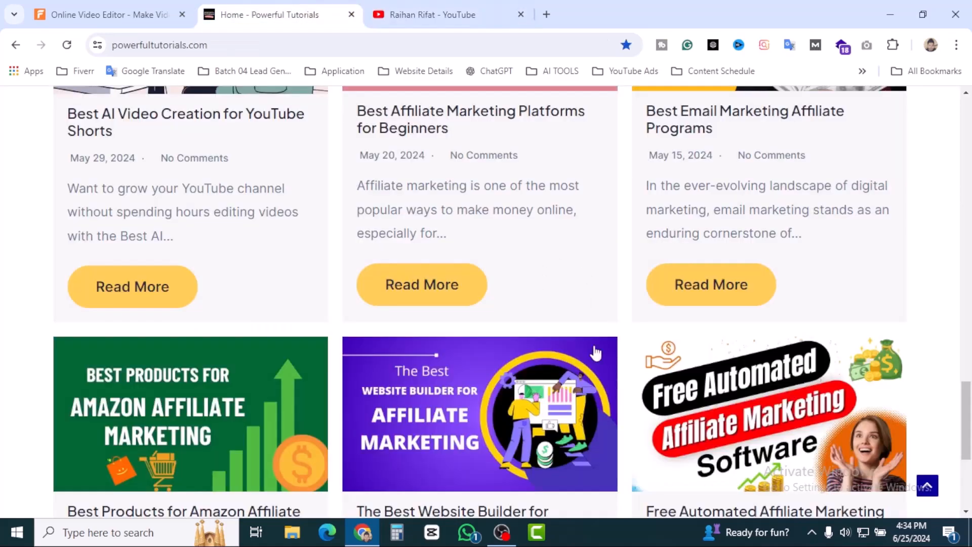
{"action": "scroll", "scroll_direction": "down", "scroll_amount": 3}
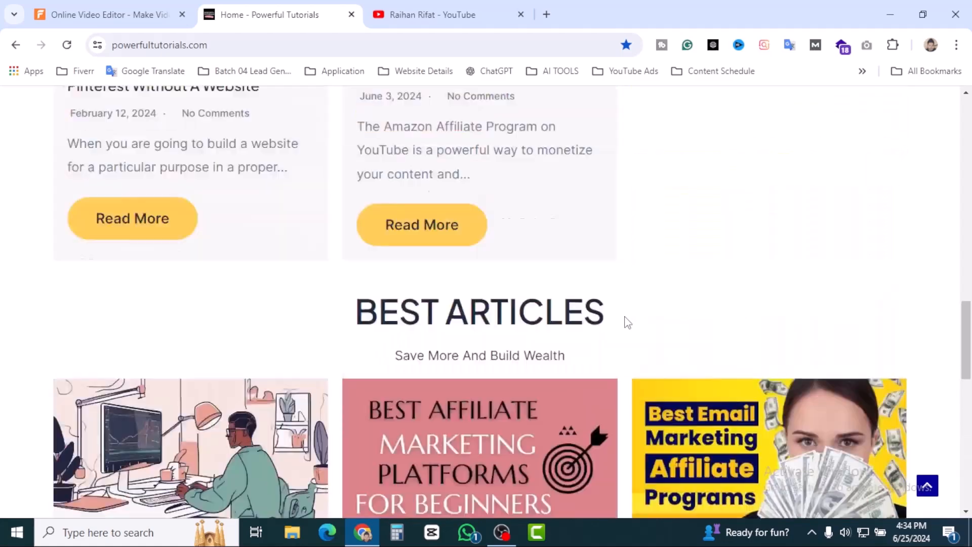
{"action": "scroll", "scroll_direction": "up", "scroll_amount": 3}
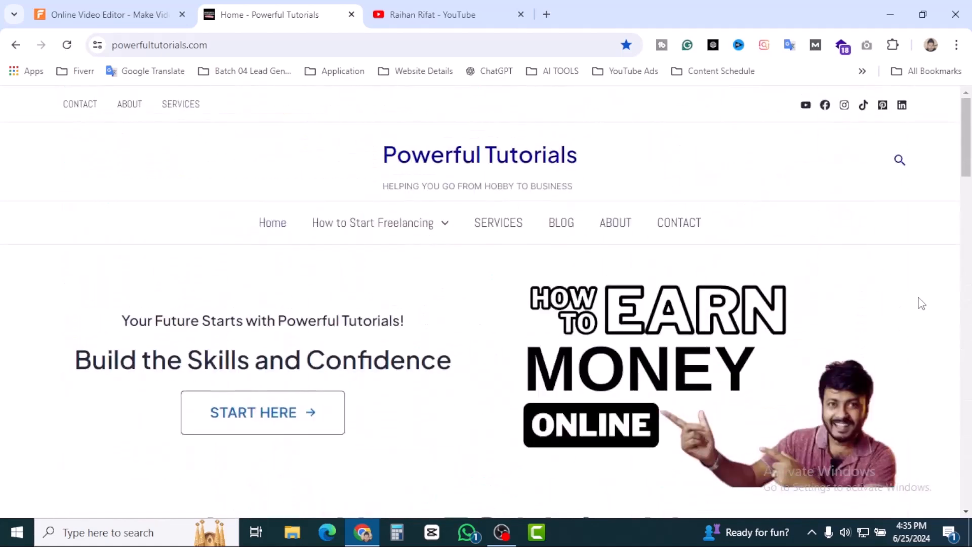
{"action": "scroll", "scroll_direction": "down", "scroll_amount": 3}
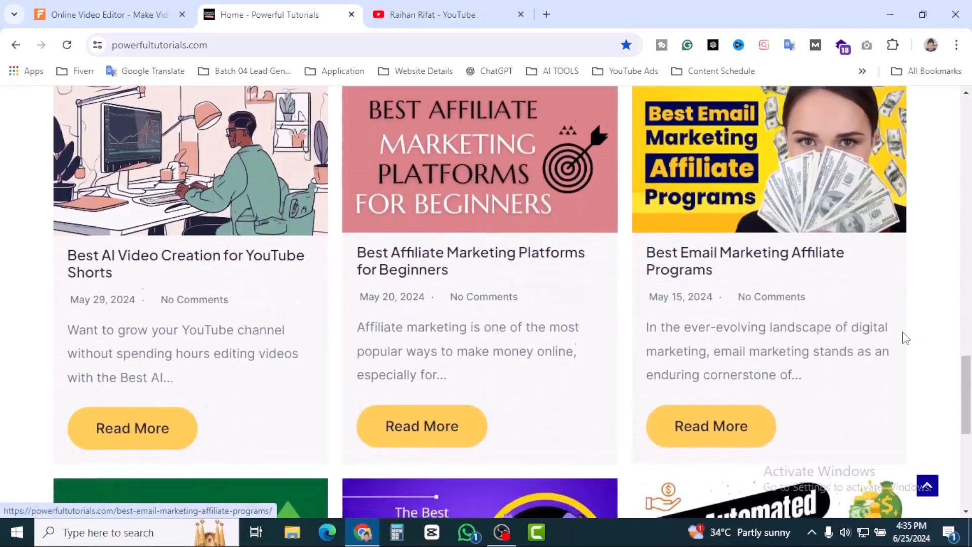
{"action": "scroll", "scroll_direction": "up", "scroll_amount": 3}
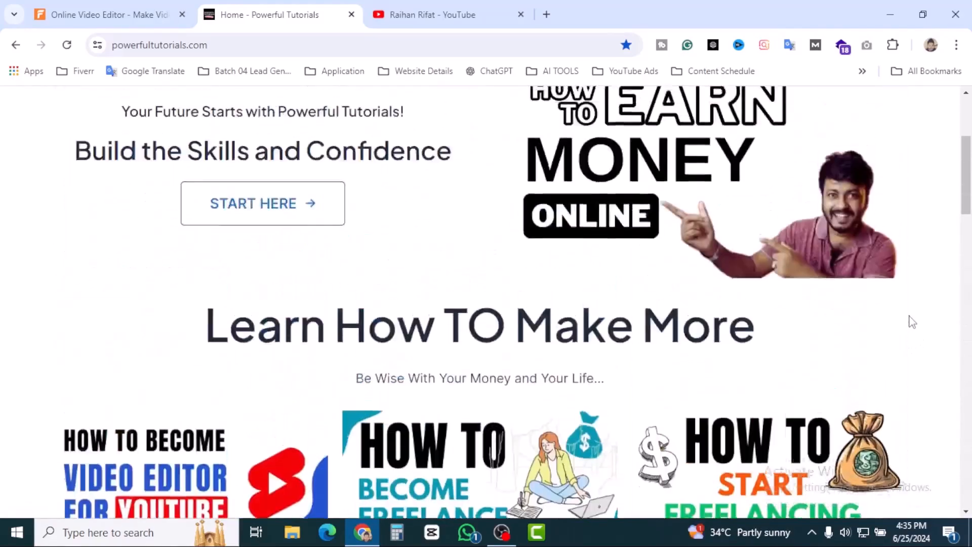
{"action": "scroll", "scroll_direction": "up", "scroll_amount": 3}
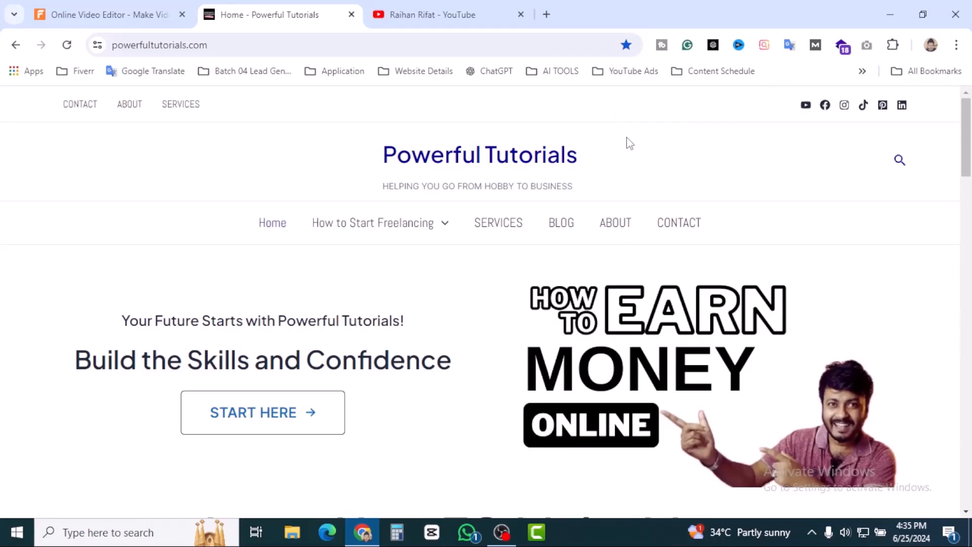
{"action": "left_click", "coordinate": [450, 14]}
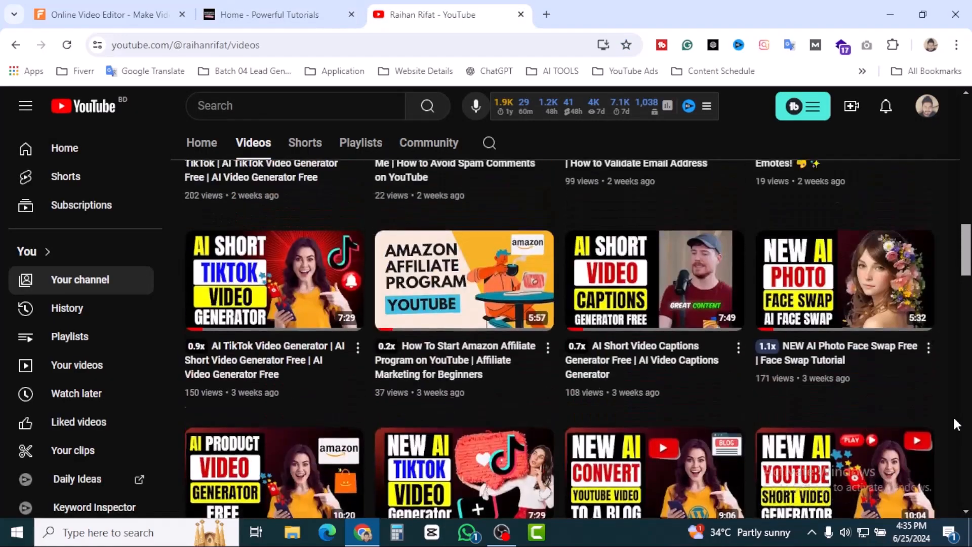
- Scroll the YouTube channel's video list and view its playlists
{"action": "scroll", "scroll_direction": "up", "scroll_amount": 3}
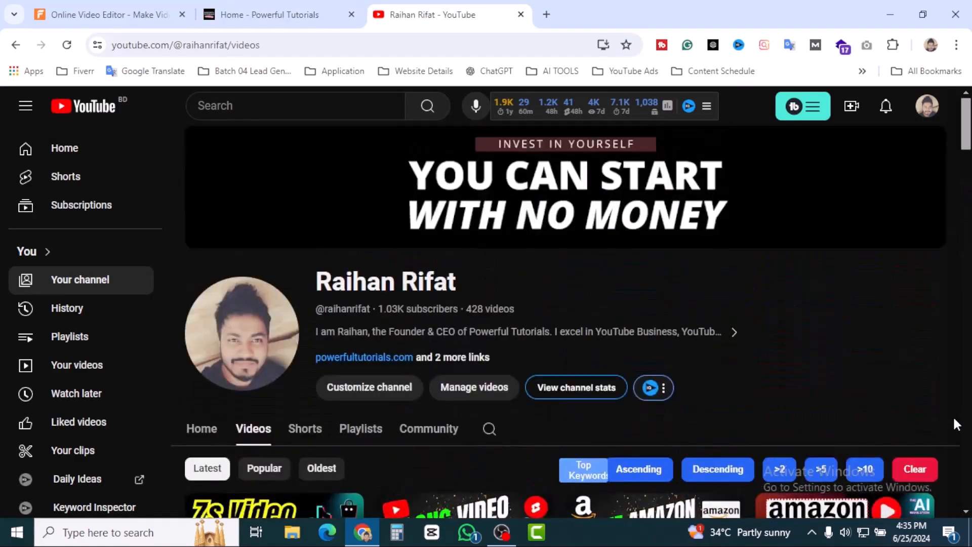
{"action": "mouse_move", "coordinate": [571, 277]}
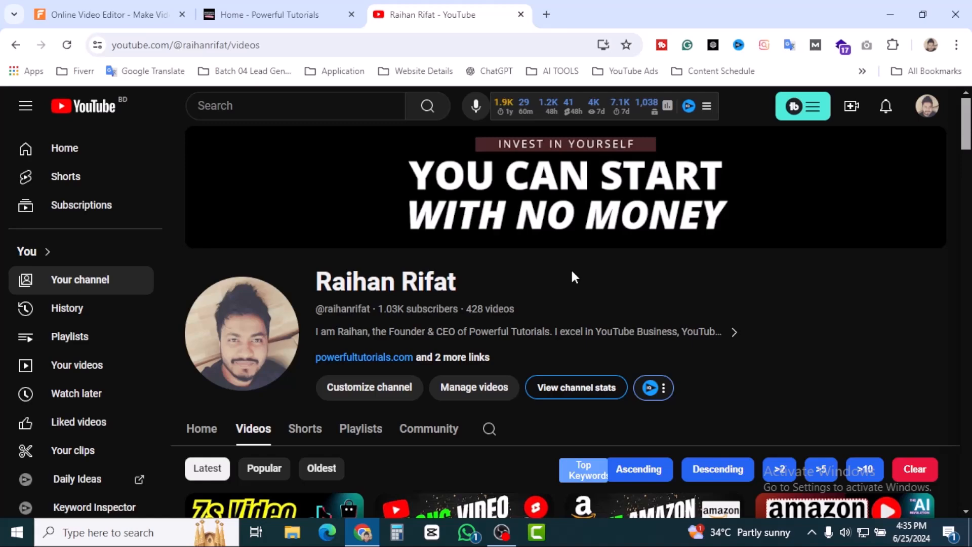
{"action": "scroll", "scroll_direction": "down", "scroll_amount": 3}
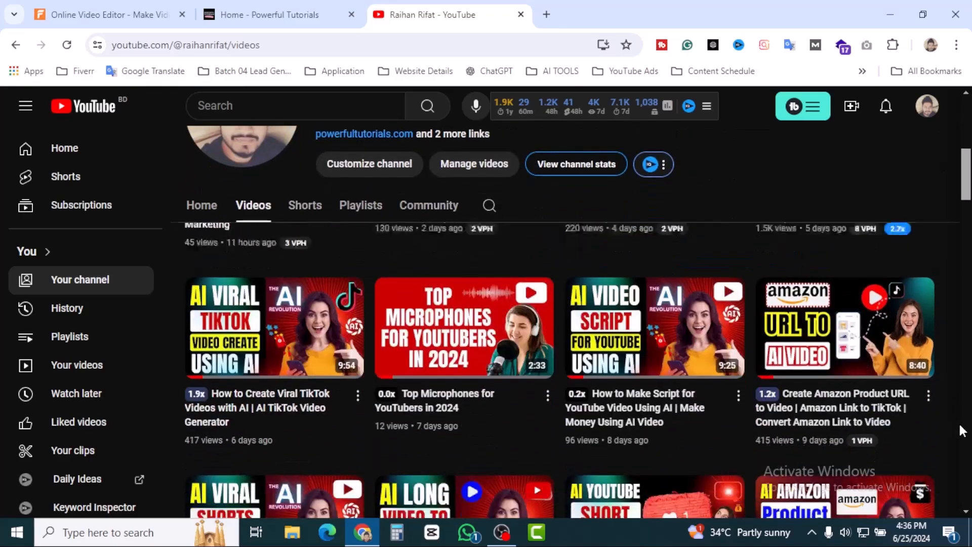
{"action": "scroll", "scroll_direction": "up", "scroll_amount": 3}
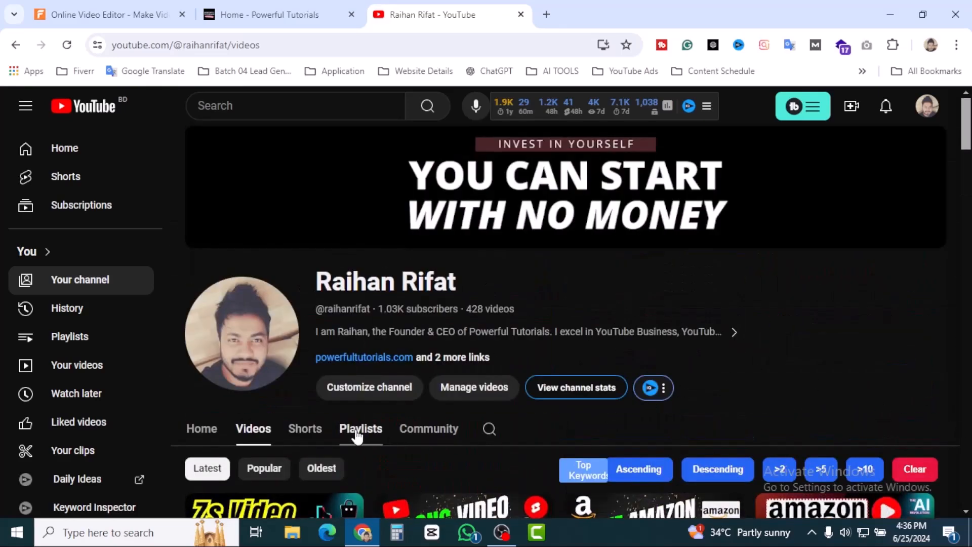
{"action": "left_click", "coordinate": [360, 428]}
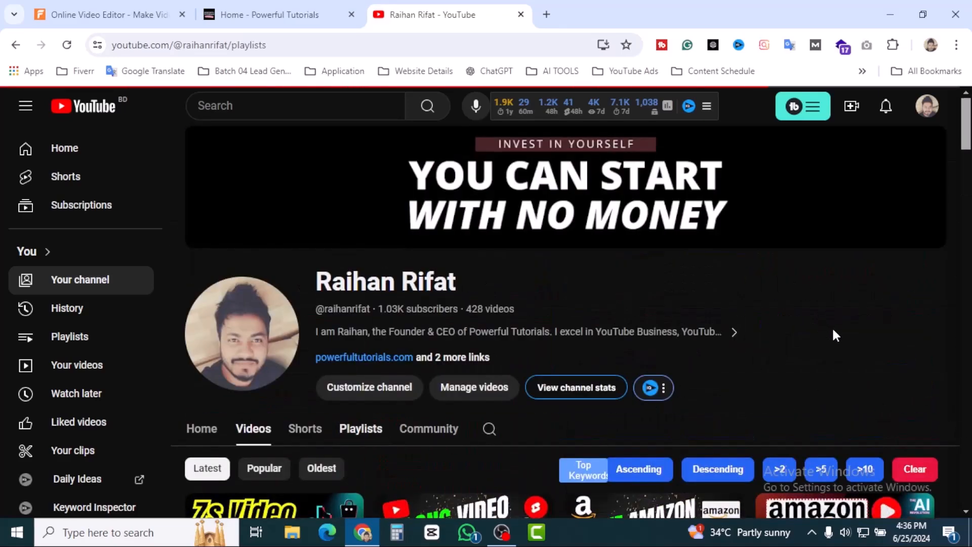
{"action": "left_click", "coordinate": [360, 428]}
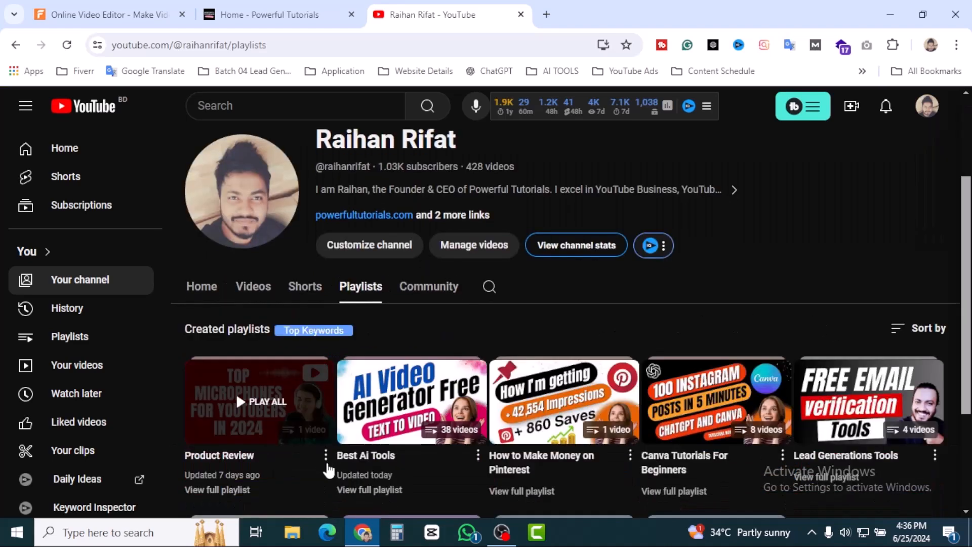
{"action": "scroll", "scroll_direction": "up", "scroll_amount": 3}
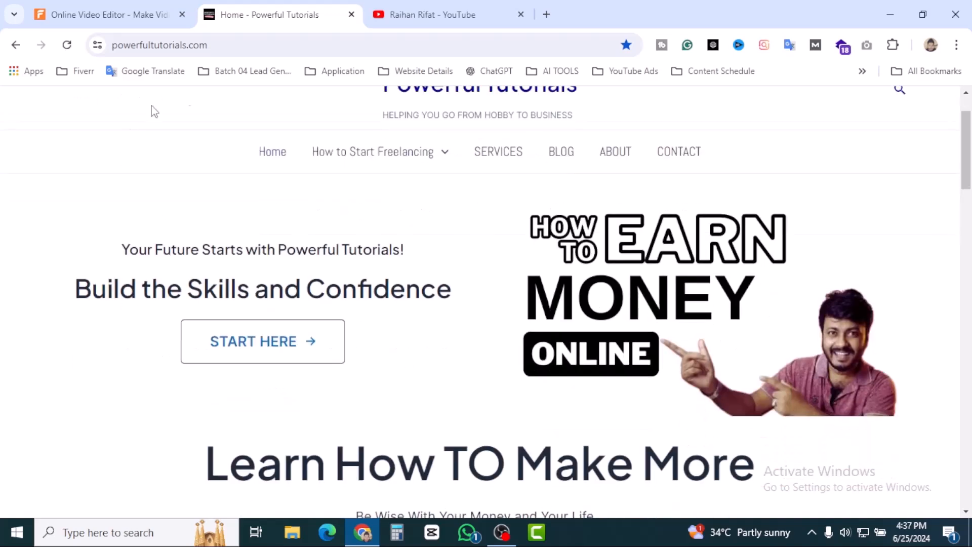
- Scroll through the powerfultutorials.com blog post listings and return to the top
{"action": "scroll", "scroll_direction": "up", "scroll_amount": 3}
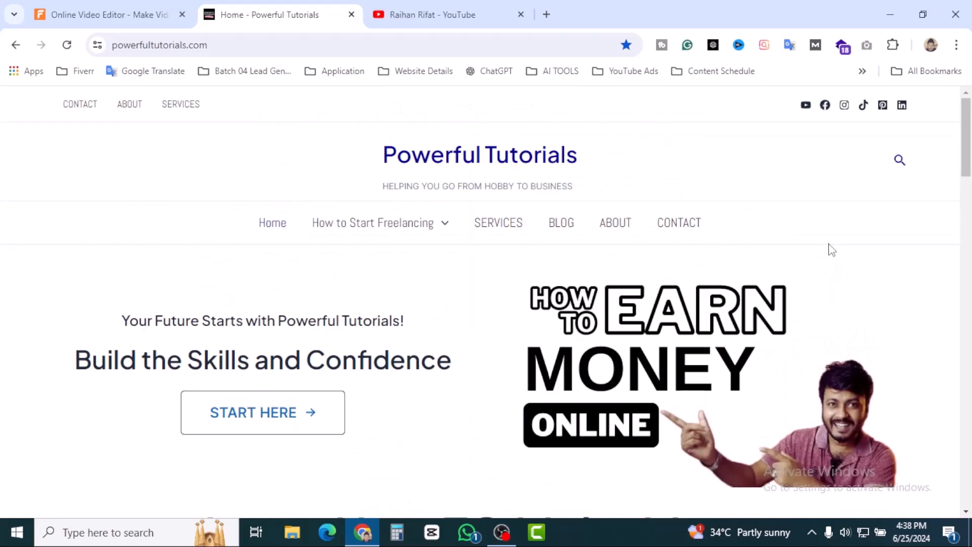
{"action": "mouse_move", "coordinate": [500, 353]}
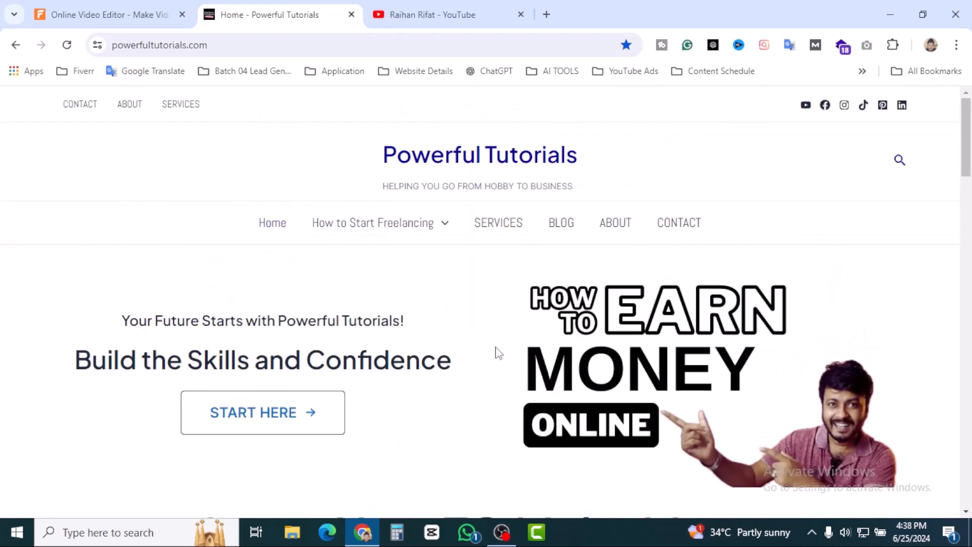
{"action": "scroll", "scroll_direction": "down", "scroll_amount": 3}
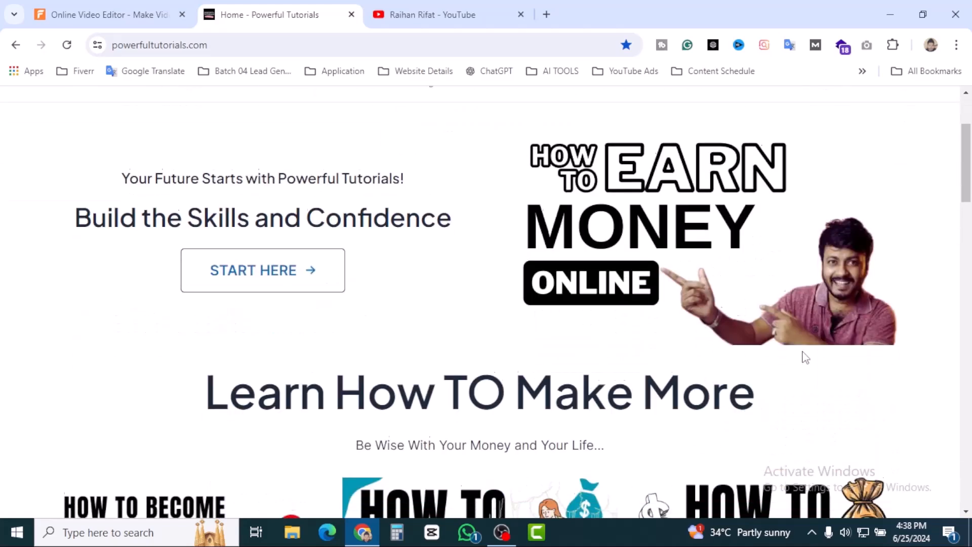
{"action": "scroll", "scroll_direction": "down", "scroll_amount": 3}
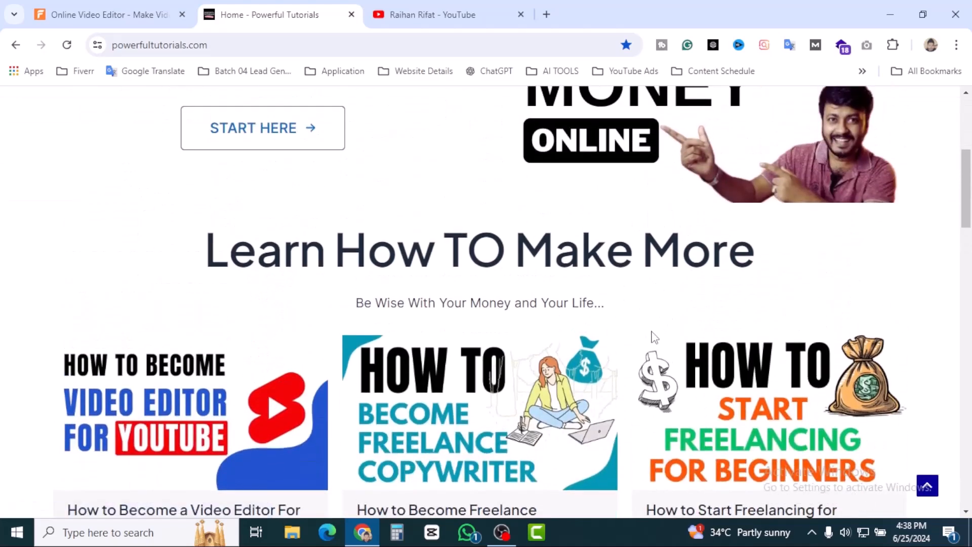
{"action": "scroll", "scroll_direction": "down", "scroll_amount": 3}
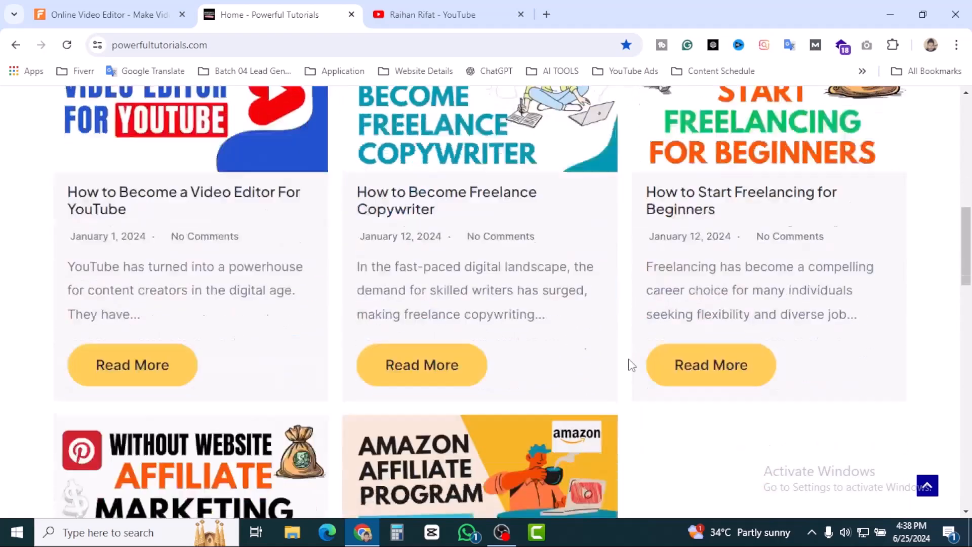
{"action": "scroll", "scroll_direction": "down", "scroll_amount": 3}
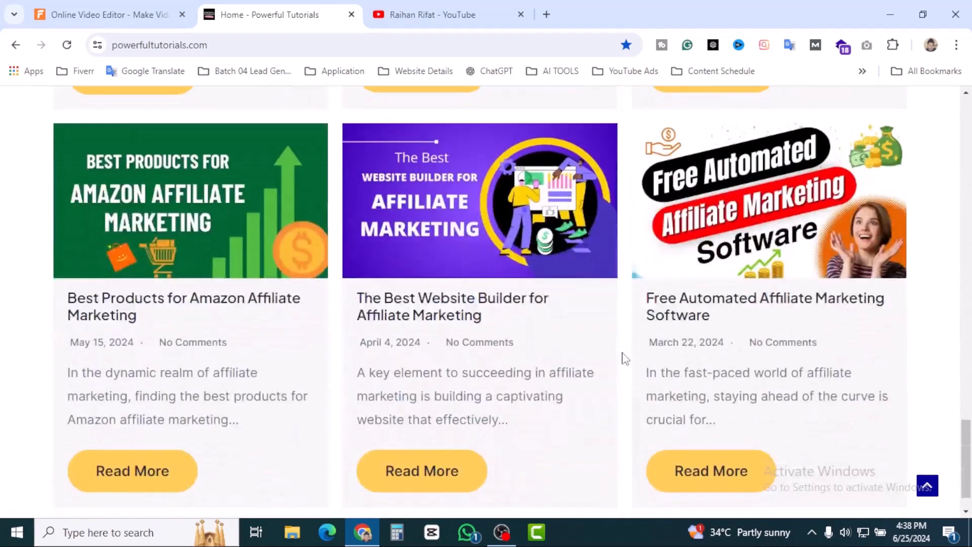
{"action": "scroll", "scroll_direction": "down", "scroll_amount": 3}
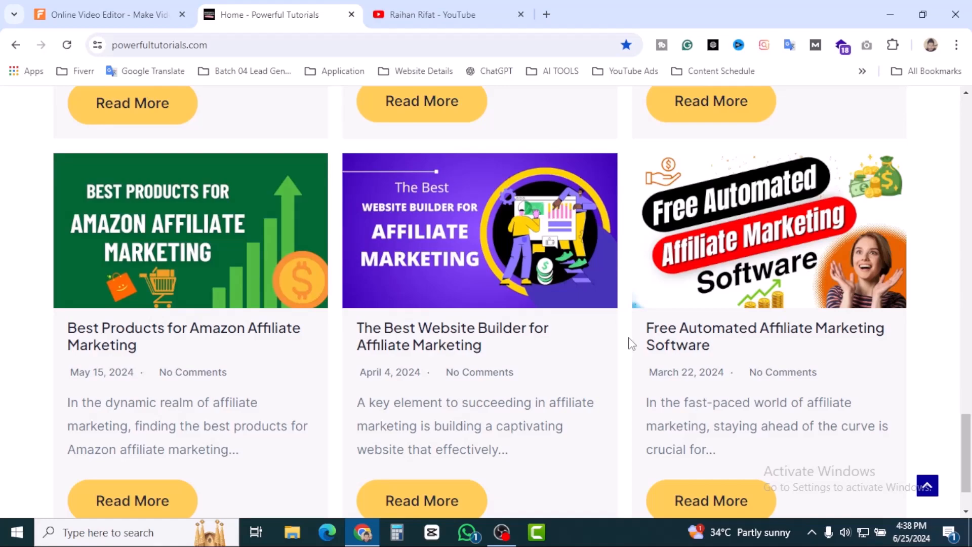
{"action": "scroll", "scroll_direction": "up", "scroll_amount": 3}
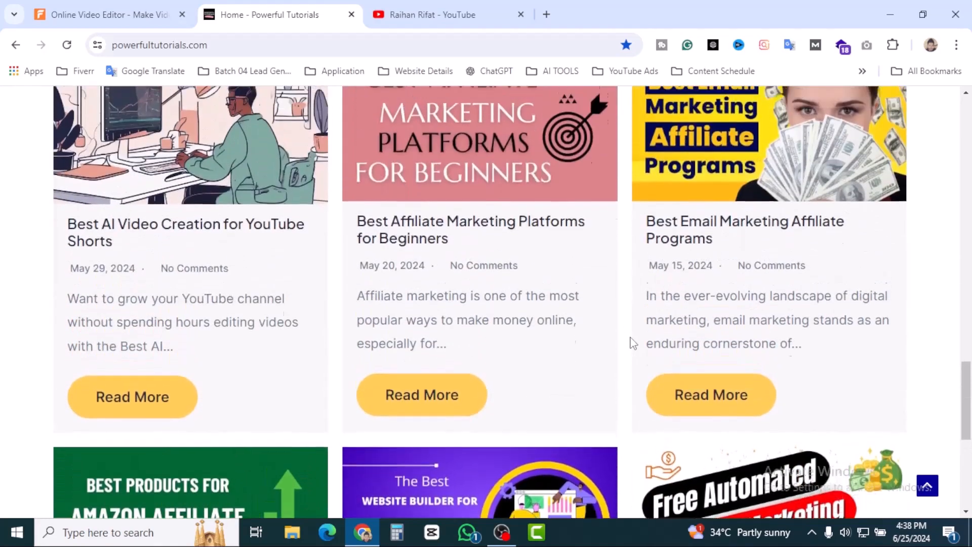
{"action": "scroll", "scroll_direction": "down", "scroll_amount": 3}
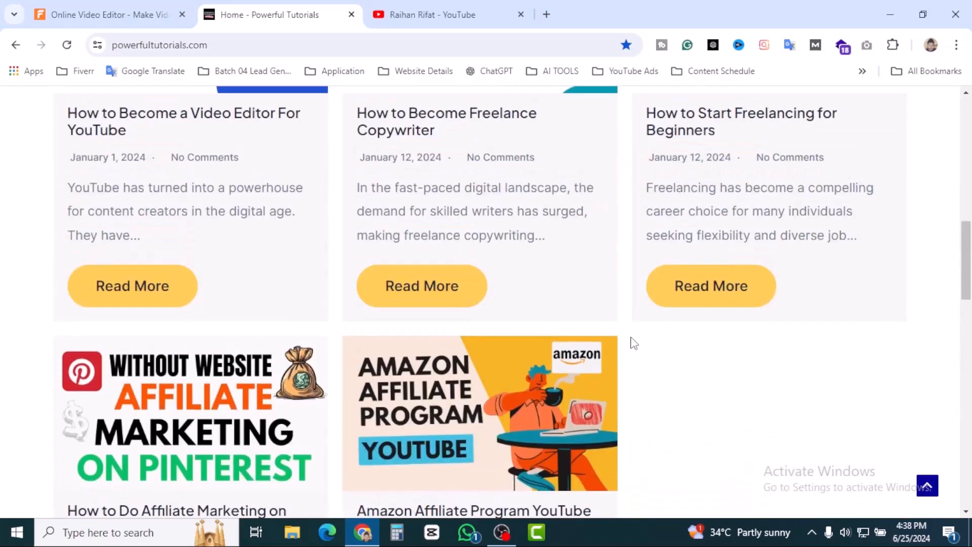
{"action": "scroll", "scroll_direction": "up", "scroll_amount": 3}
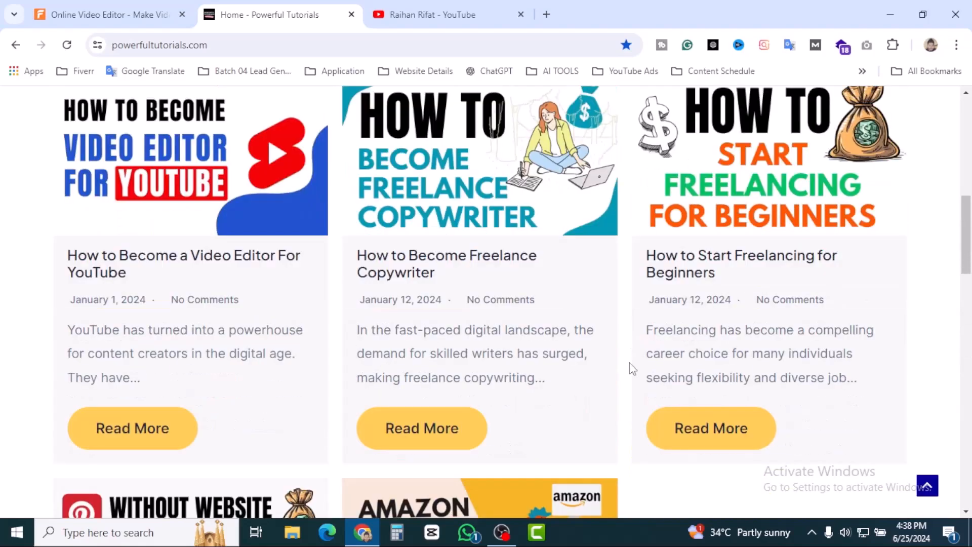
{"action": "scroll", "scroll_direction": "up", "scroll_amount": 3}
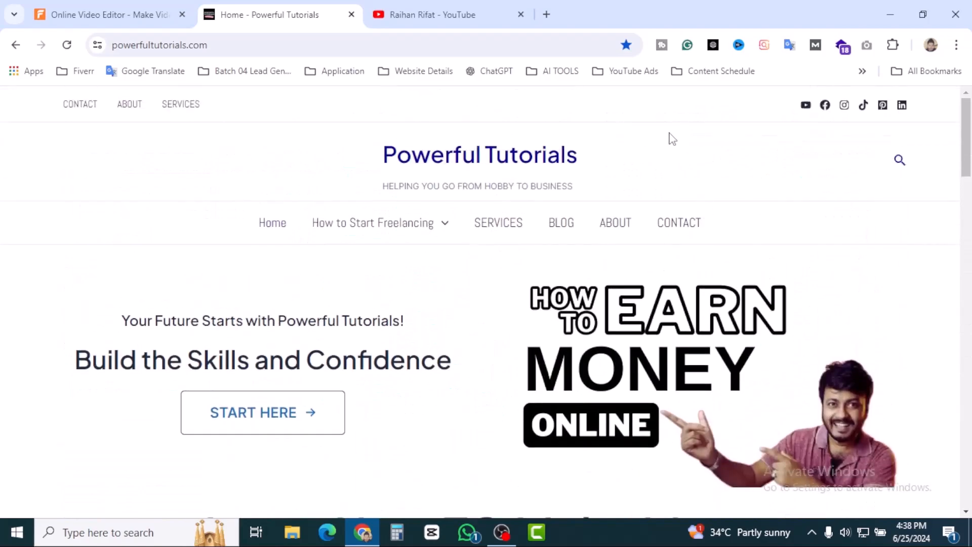
{"action": "mouse_move", "coordinate": [561, 223]}
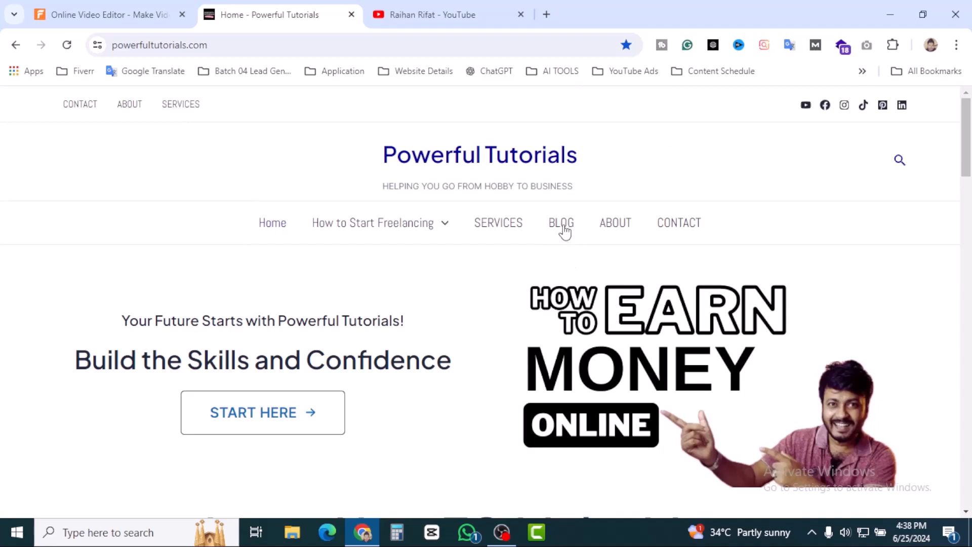
- Open the blog's Amazon Affiliate Program YouTube post and scroll down through it
{"action": "left_click", "coordinate": [561, 223]}
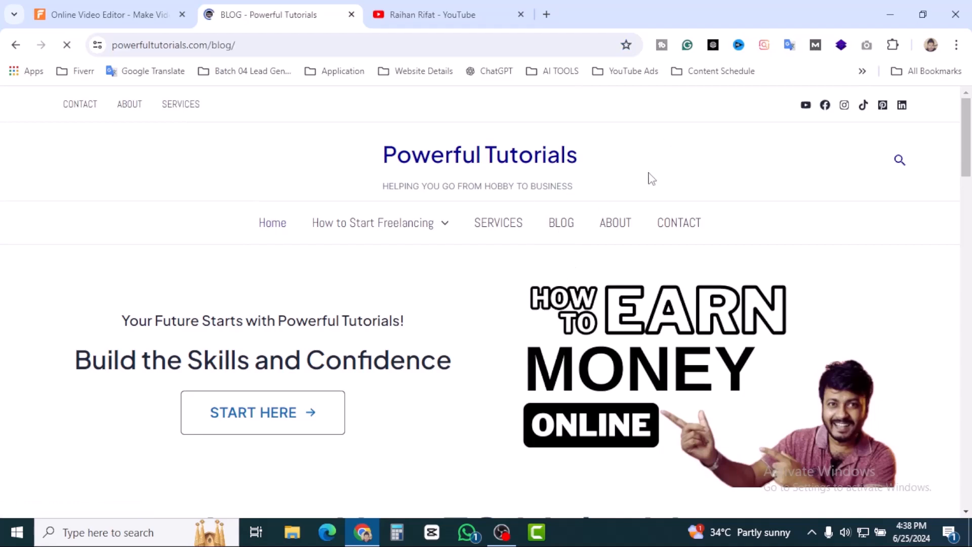
{"action": "scroll", "scroll_direction": "down", "scroll_amount": 3}
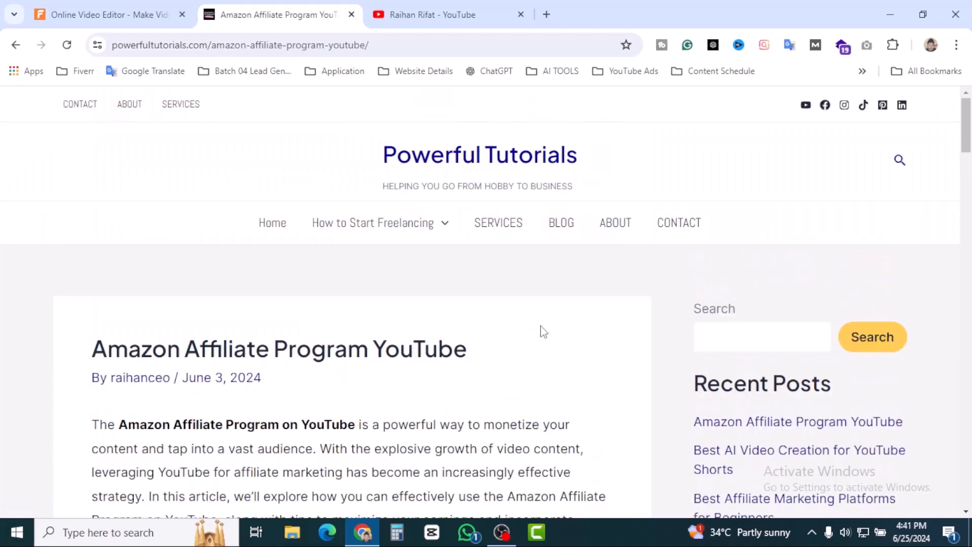
{"action": "scroll", "scroll_direction": "down", "scroll_amount": 3}
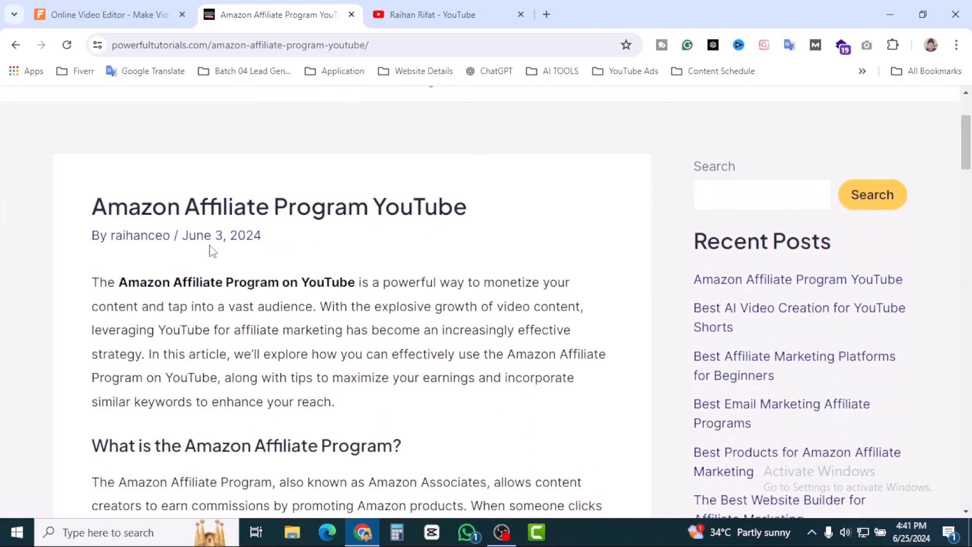
{"action": "scroll", "scroll_direction": "down", "scroll_amount": 3}
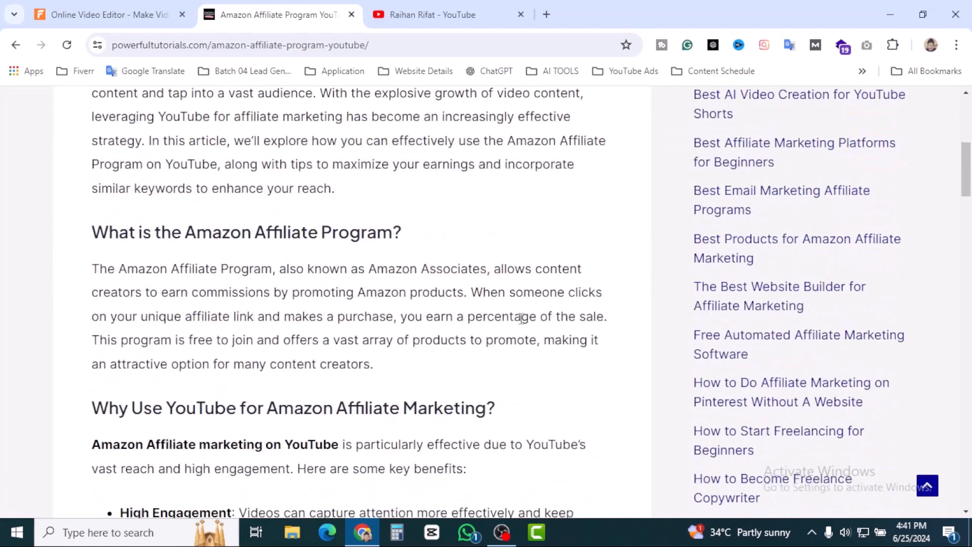
{"action": "scroll", "scroll_direction": "down", "scroll_amount": 3}
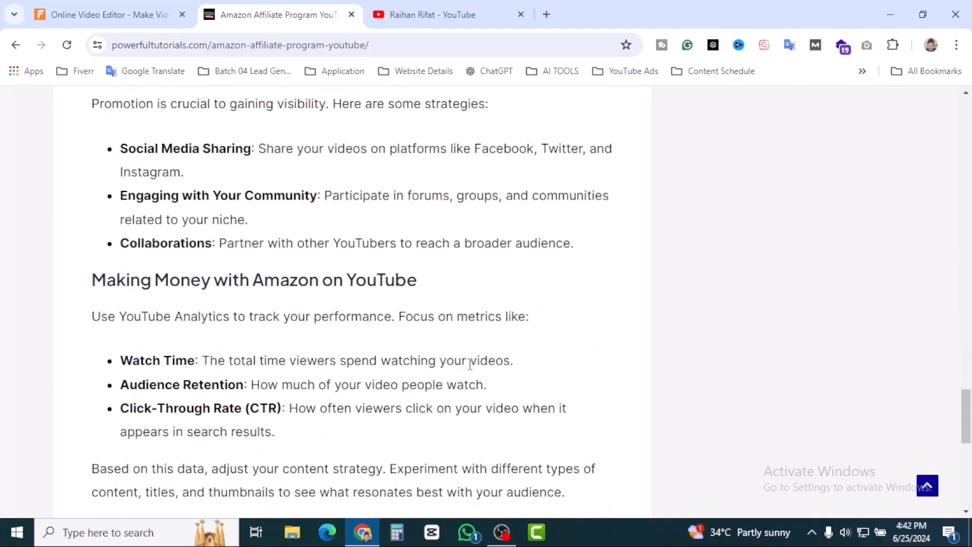
{"action": "scroll", "scroll_direction": "down", "scroll_amount": 3}
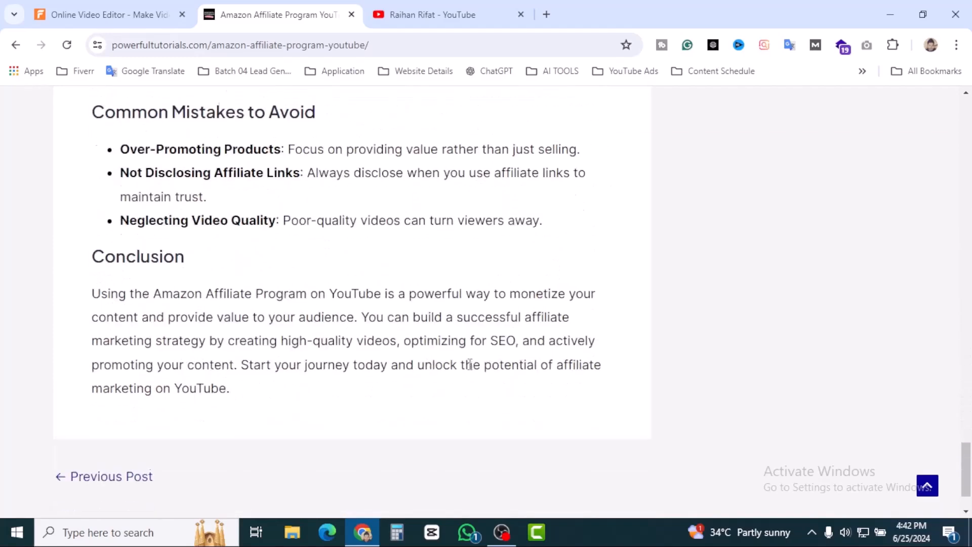
- Scroll back through the article and select its URL in the address bar
{"action": "scroll", "scroll_direction": "up", "scroll_amount": 3}
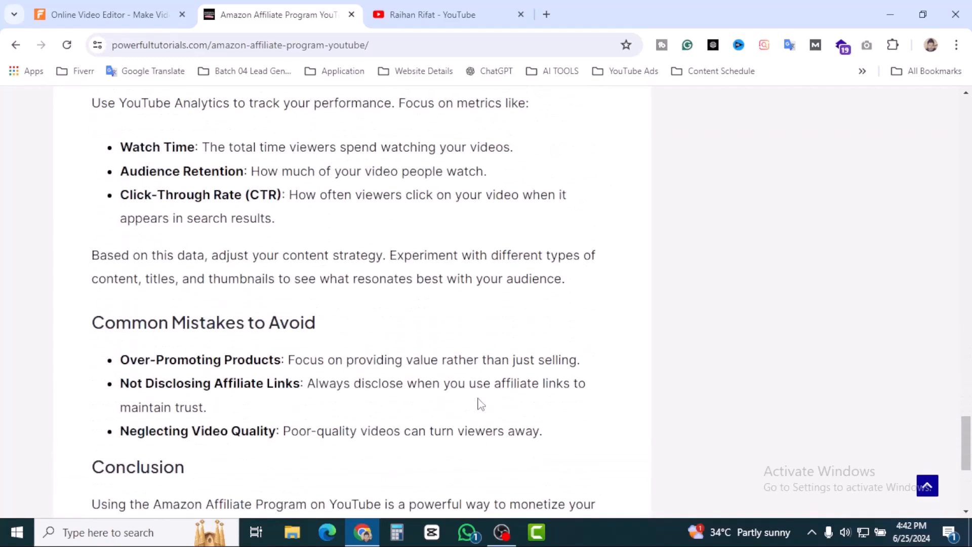
{"action": "scroll", "scroll_direction": "up", "scroll_amount": 3}
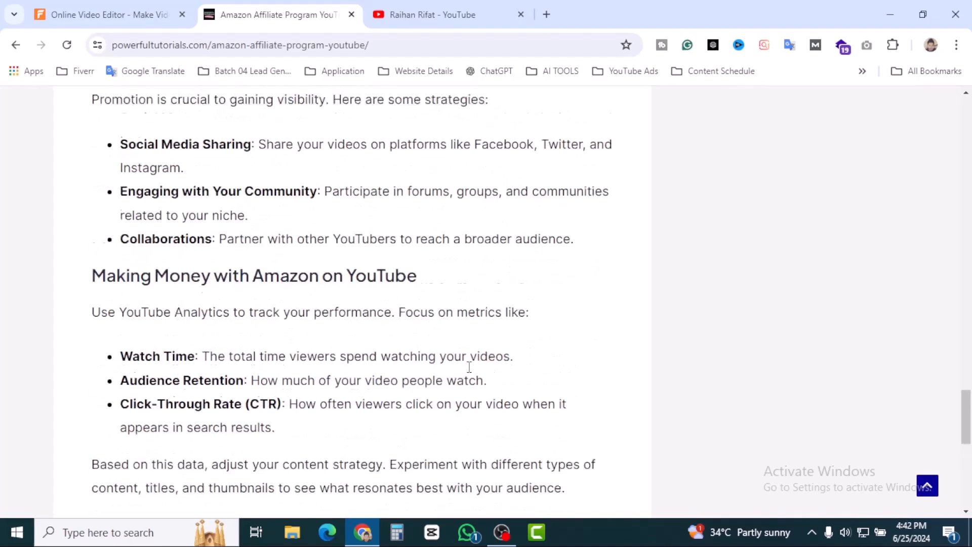
{"action": "scroll", "scroll_direction": "up", "scroll_amount": 3}
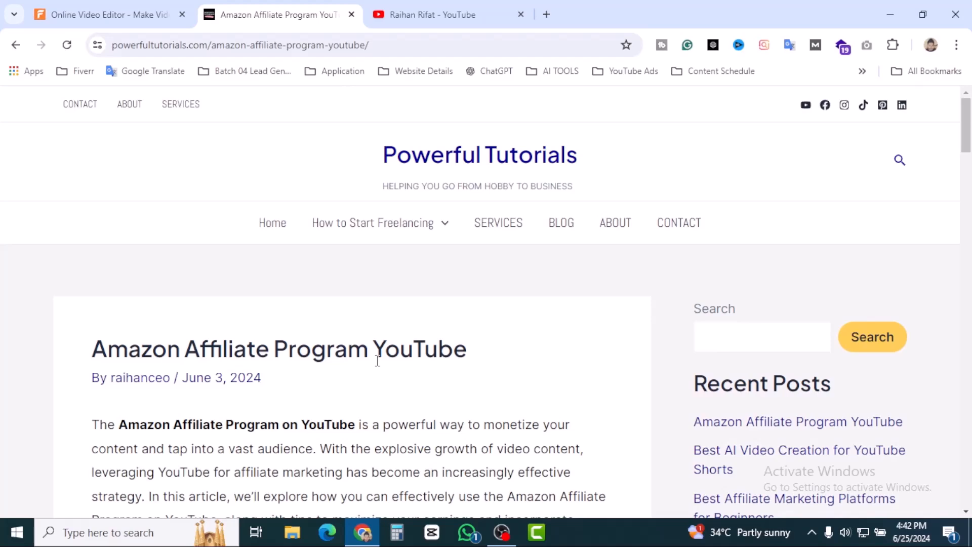
{"action": "scroll", "scroll_direction": "down", "scroll_amount": 3}
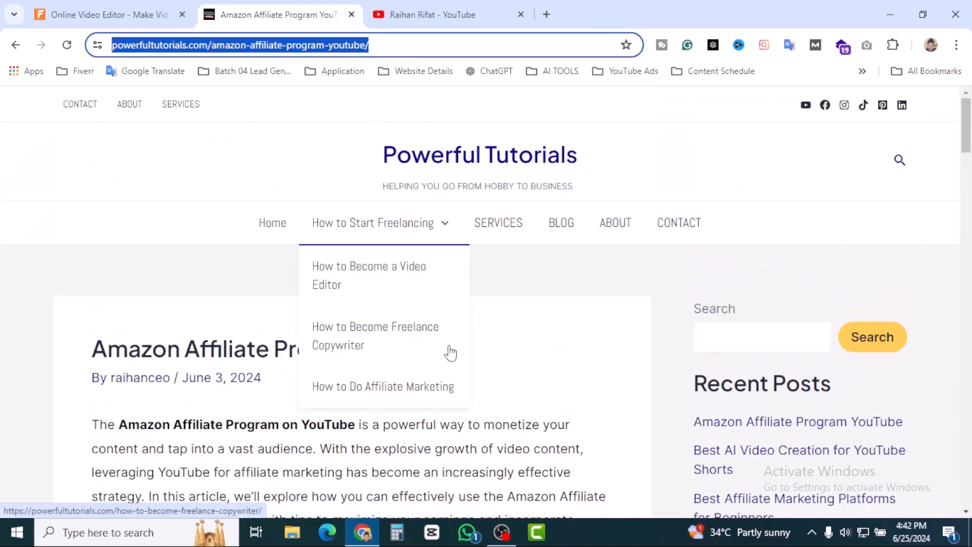
{"action": "left_click", "coordinate": [108, 15]}
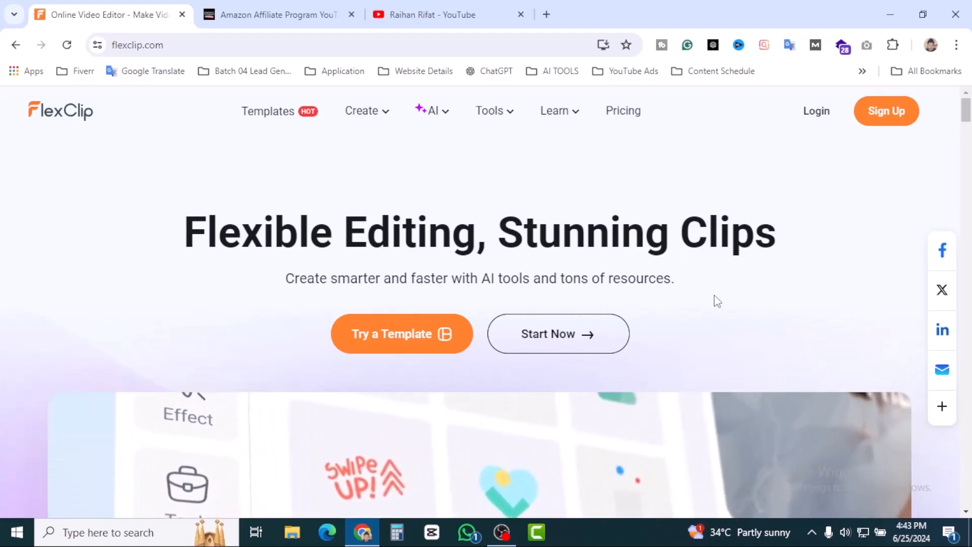
{"action": "mouse_move", "coordinate": [392, 144]}
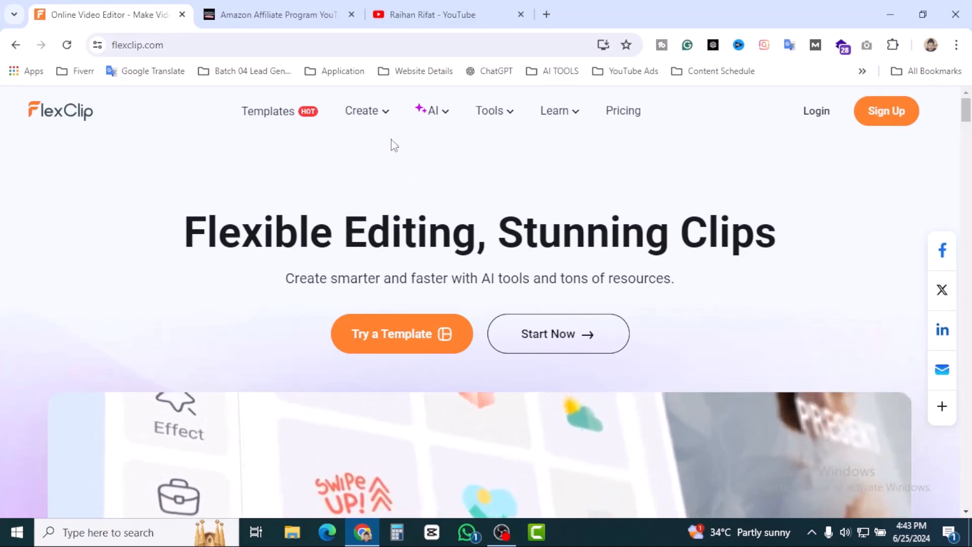
- Open FlexClip's AI features menu with AI Blog to Video highlighted
{"action": "left_click", "coordinate": [431, 110]}
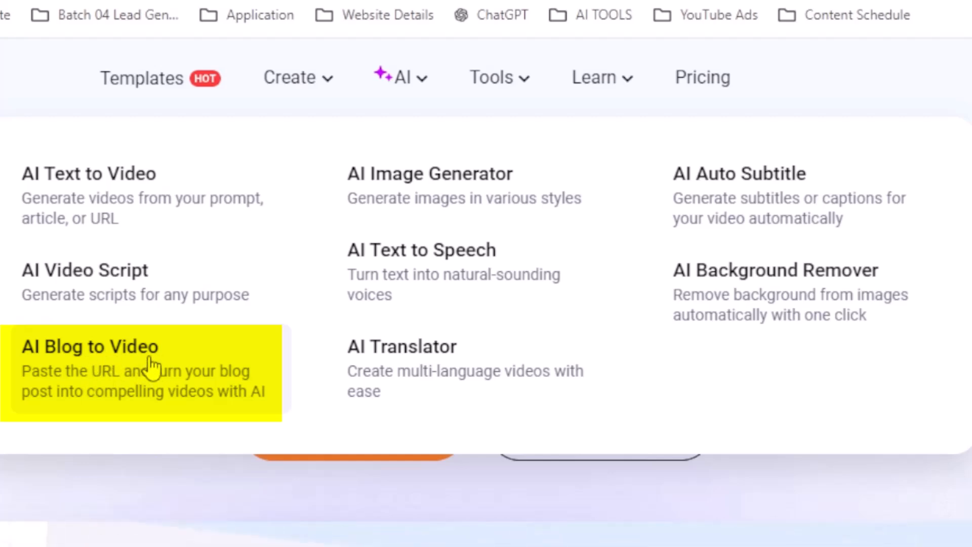
{"action": "mouse_move", "coordinate": [121, 382]}
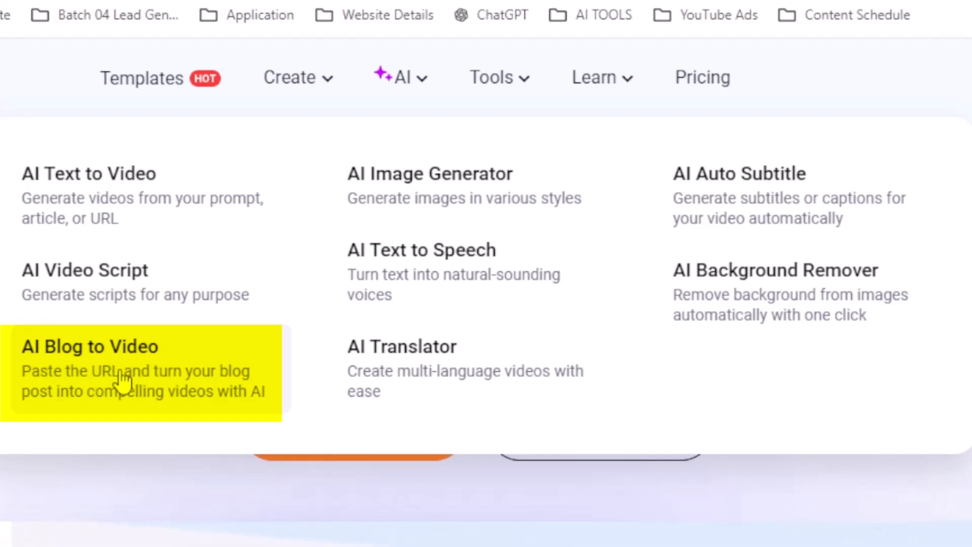
{"action": "mouse_move", "coordinate": [124, 372]}
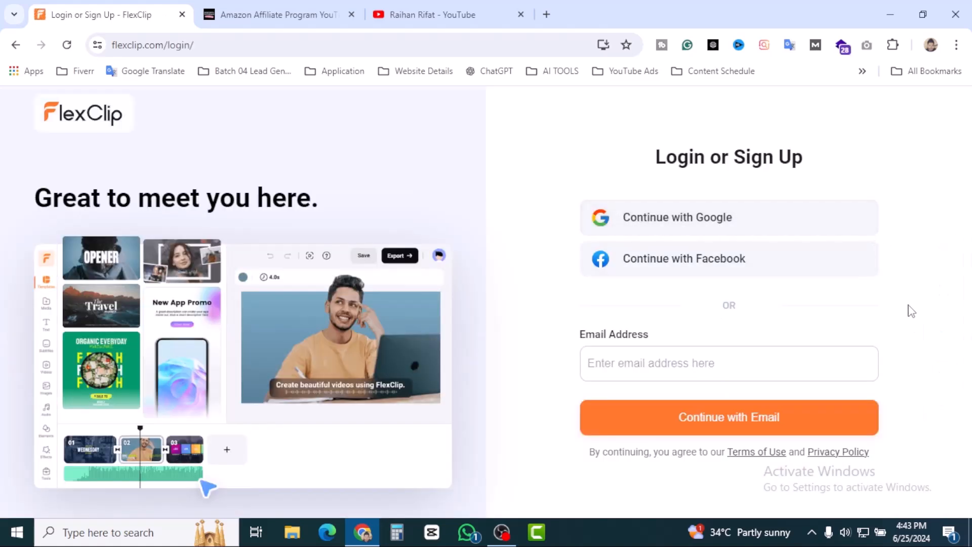
{"action": "mouse_move", "coordinate": [926, 249]}
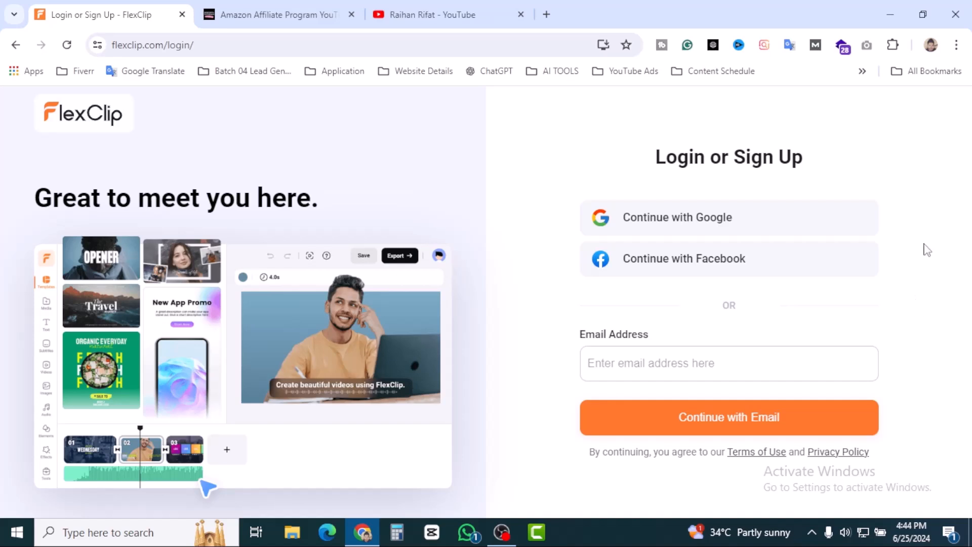
{"action": "mouse_move", "coordinate": [729, 186]}
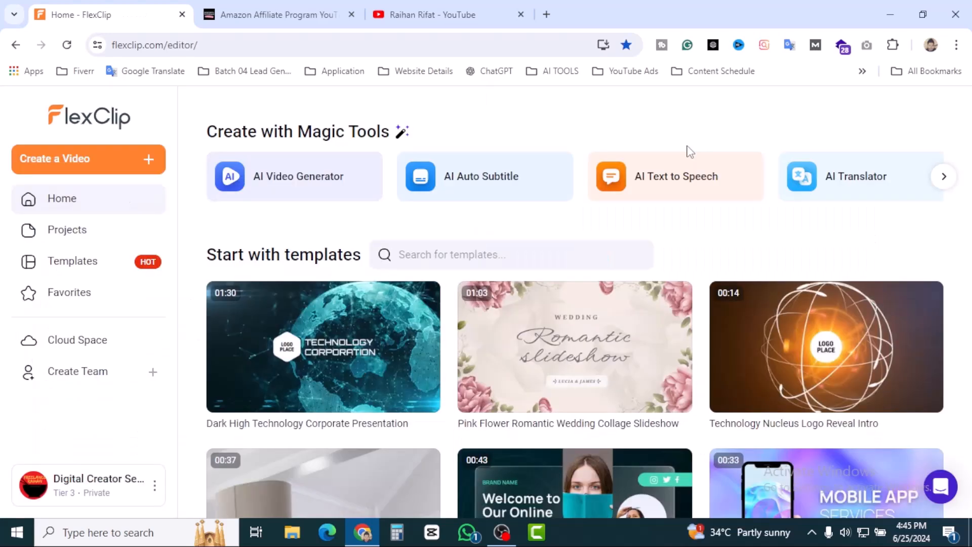
{"action": "mouse_move", "coordinate": [256, 247]}
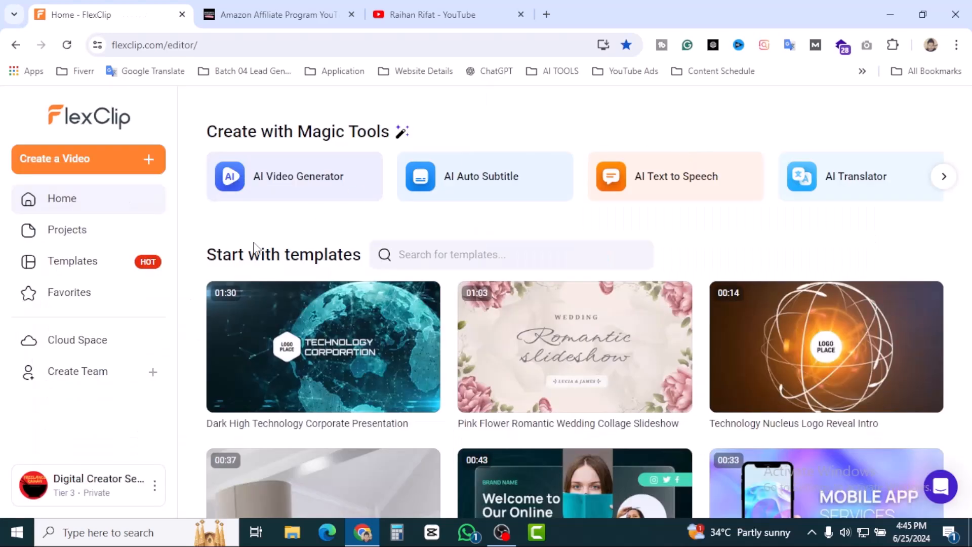
- Scroll through the Magic Tools and video templates on the FlexClip dashboard
{"action": "scroll", "scroll_direction": "down", "scroll_amount": 3}
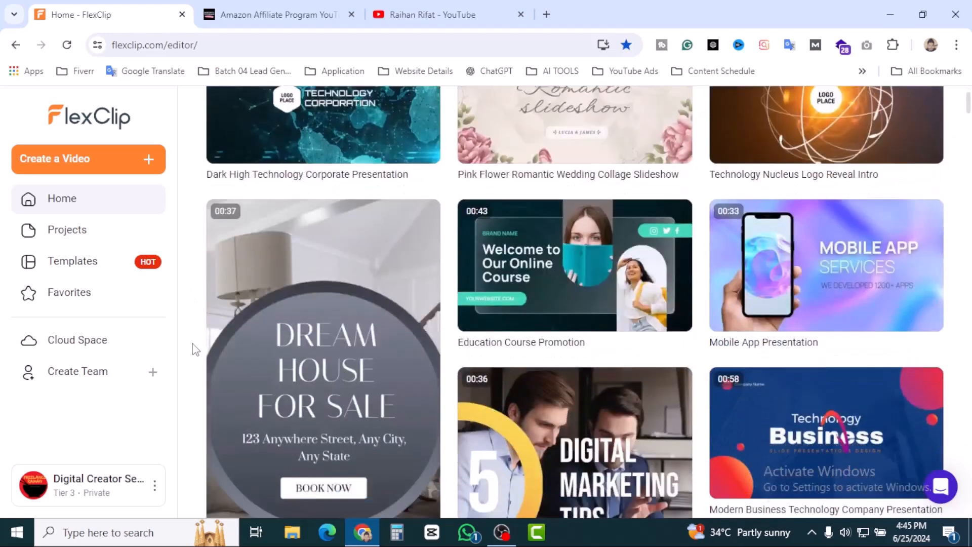
{"action": "scroll", "scroll_direction": "down", "scroll_amount": 3}
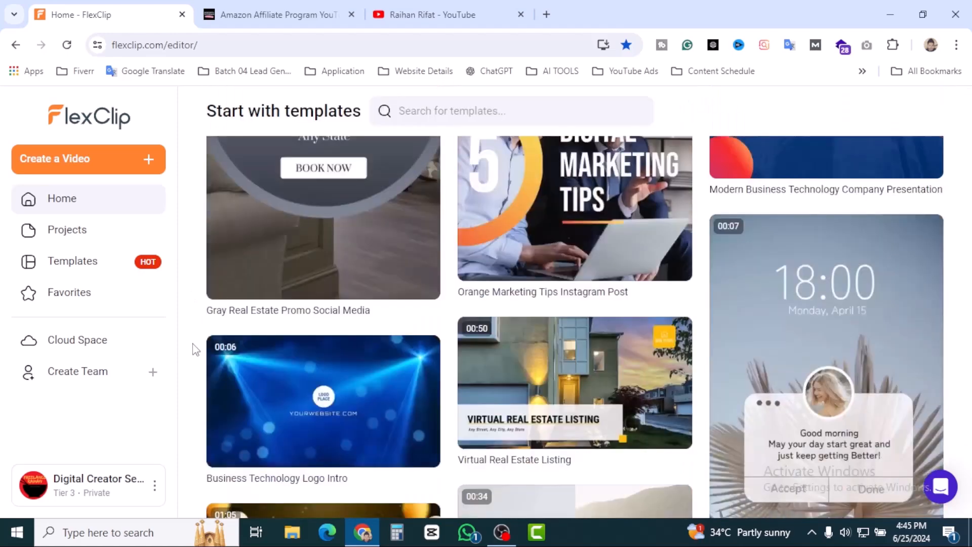
{"action": "scroll", "scroll_direction": "up", "scroll_amount": 3}
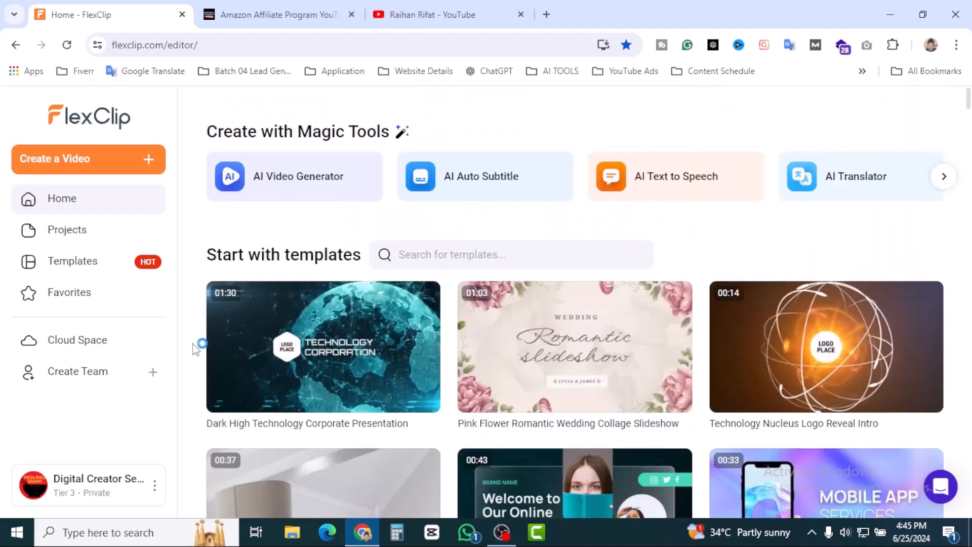
{"action": "mouse_move", "coordinate": [188, 310]}
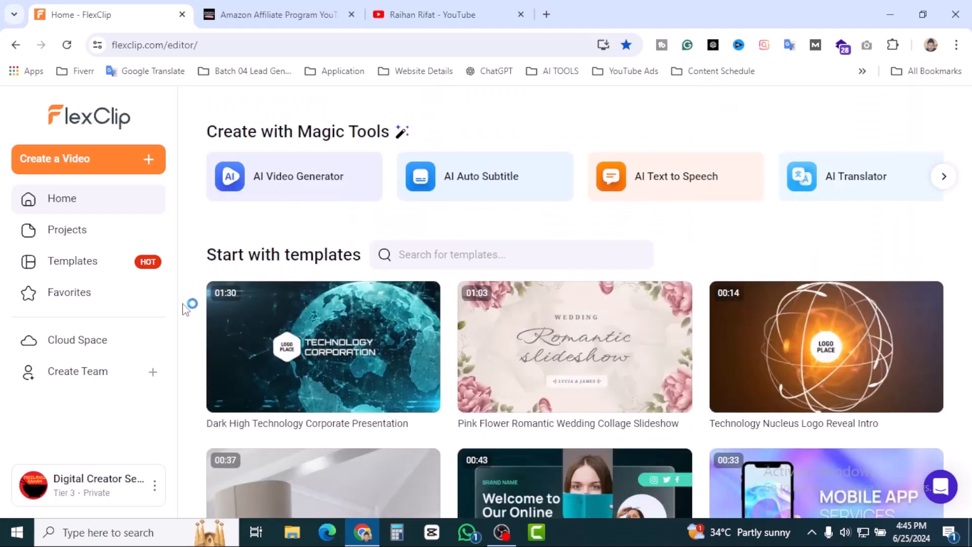
{"action": "mouse_move", "coordinate": [228, 224]}
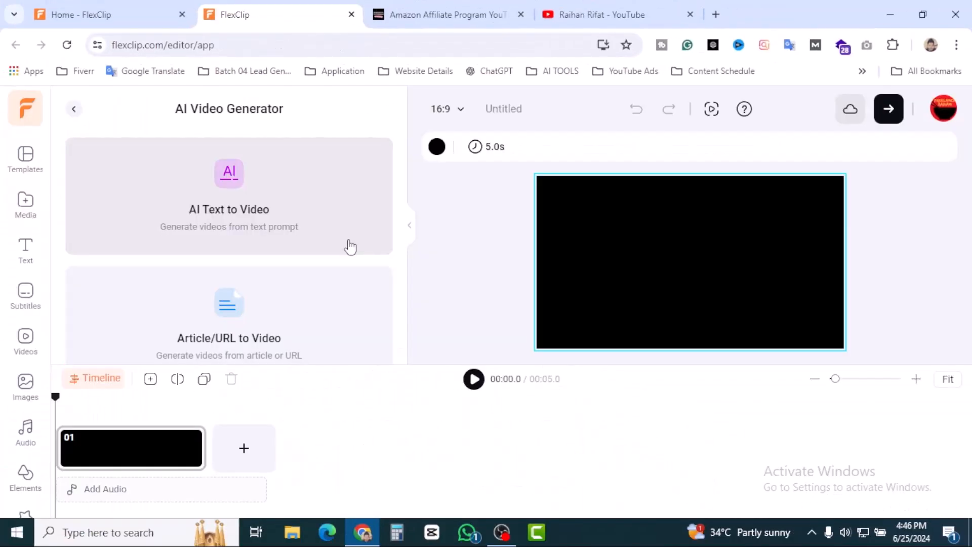
{"action": "mouse_move", "coordinate": [403, 197]}
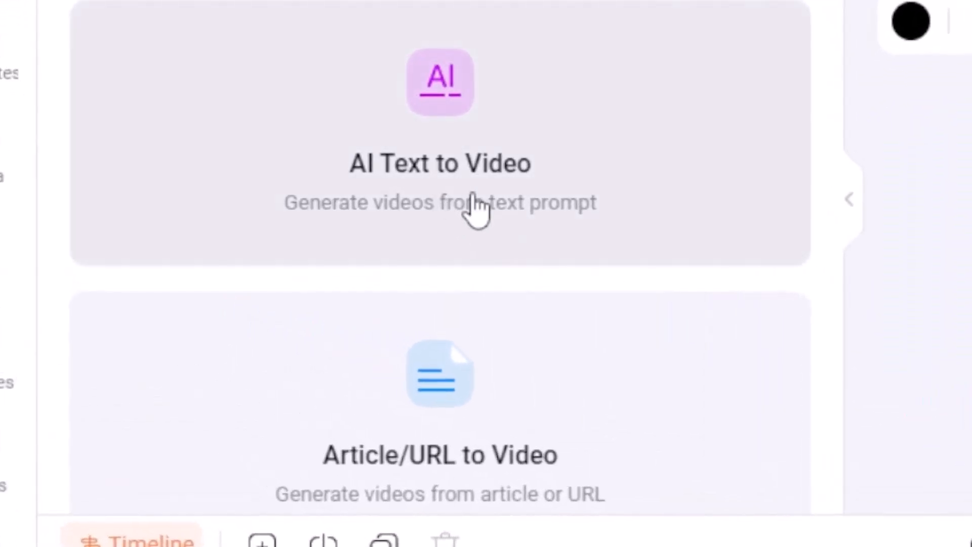
{"action": "mouse_move", "coordinate": [825, 193]}
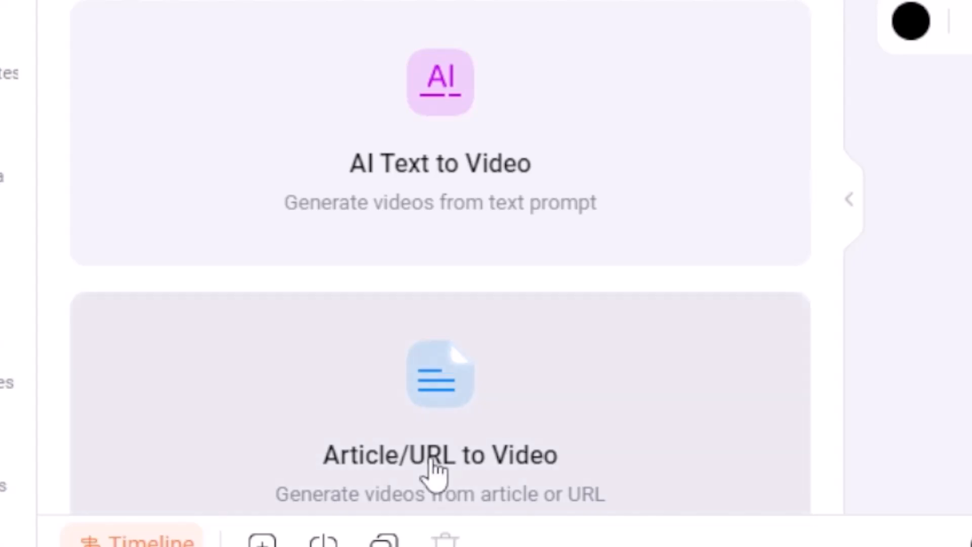
{"action": "mouse_move", "coordinate": [833, 329]}
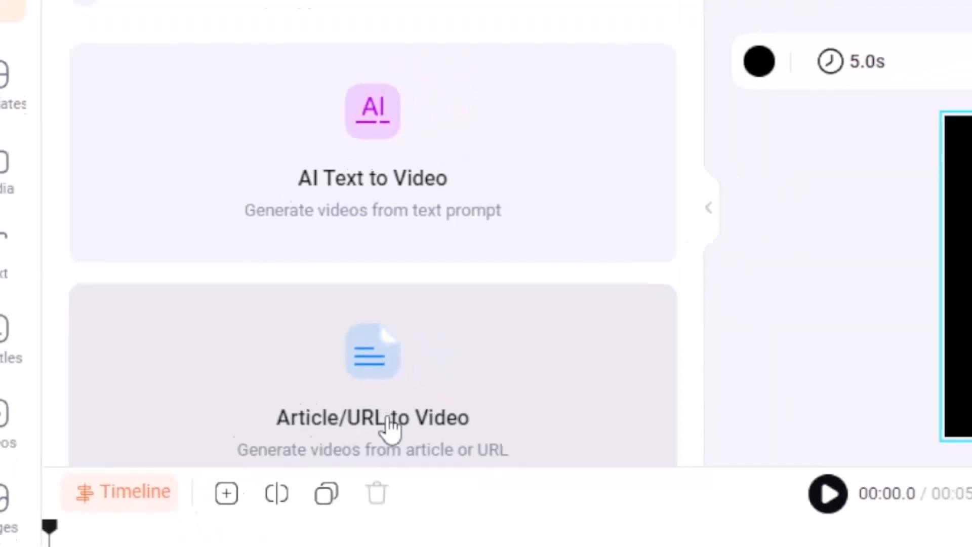
- Start Article/URL To Video with powerfultutorials.com/amazon-affiliate-program-youtube/ as the link
{"action": "left_click", "coordinate": [372, 417]}
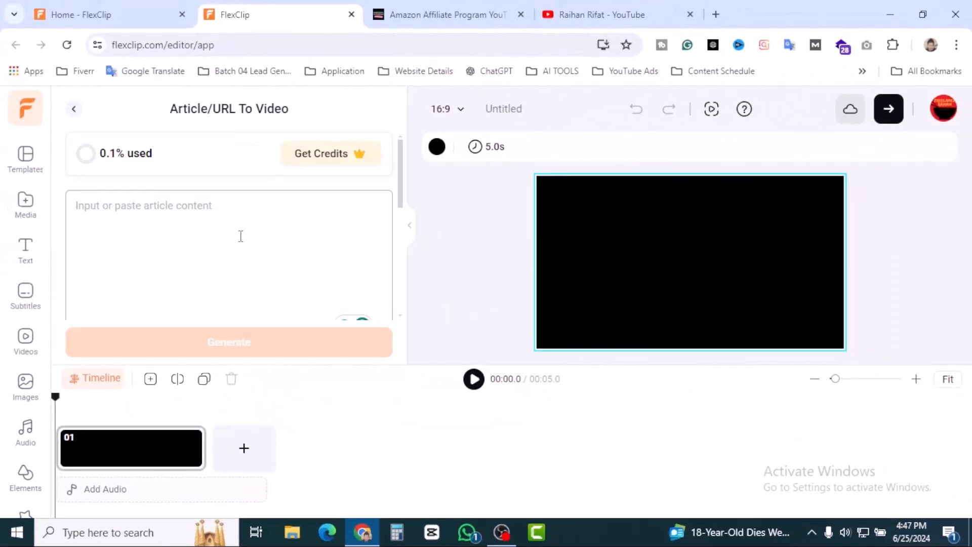
{"action": "mouse_move", "coordinate": [269, 227]}
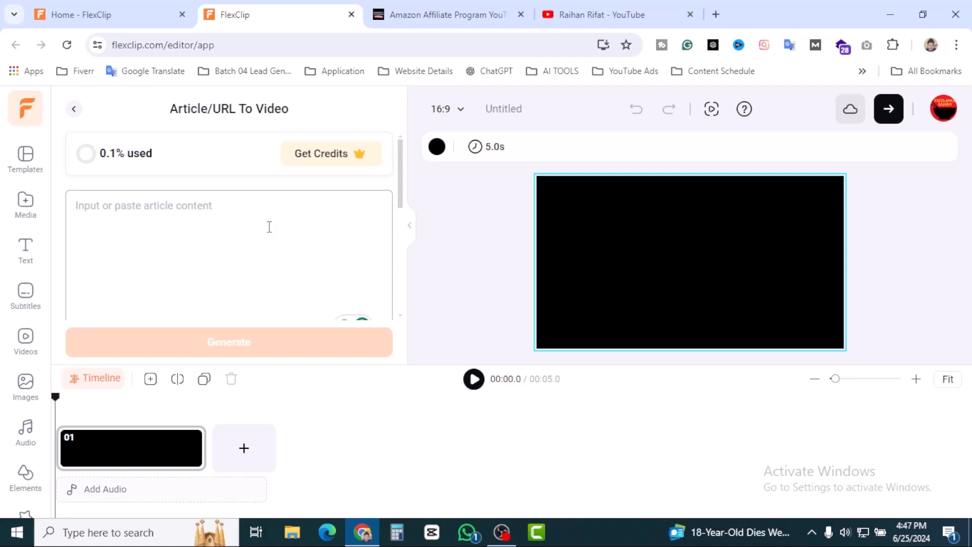
{"action": "scroll", "scroll_direction": "down", "scroll_amount": 3}
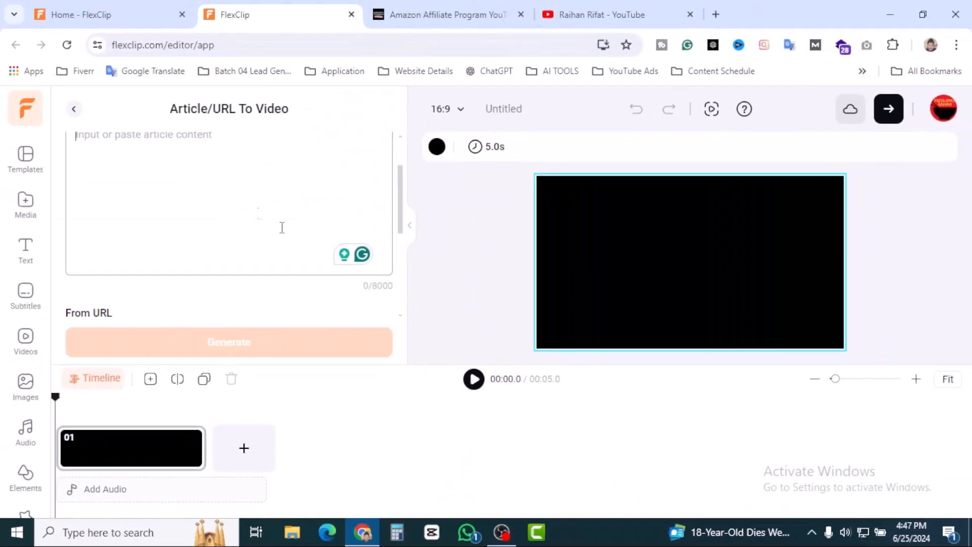
{"action": "scroll", "scroll_direction": "down", "scroll_amount": 3}
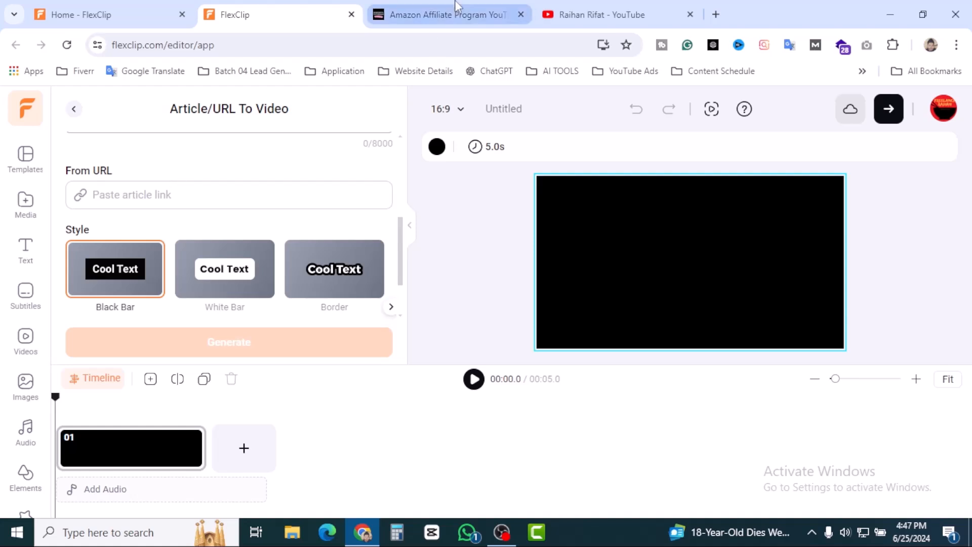
{"action": "left_click", "coordinate": [443, 15]}
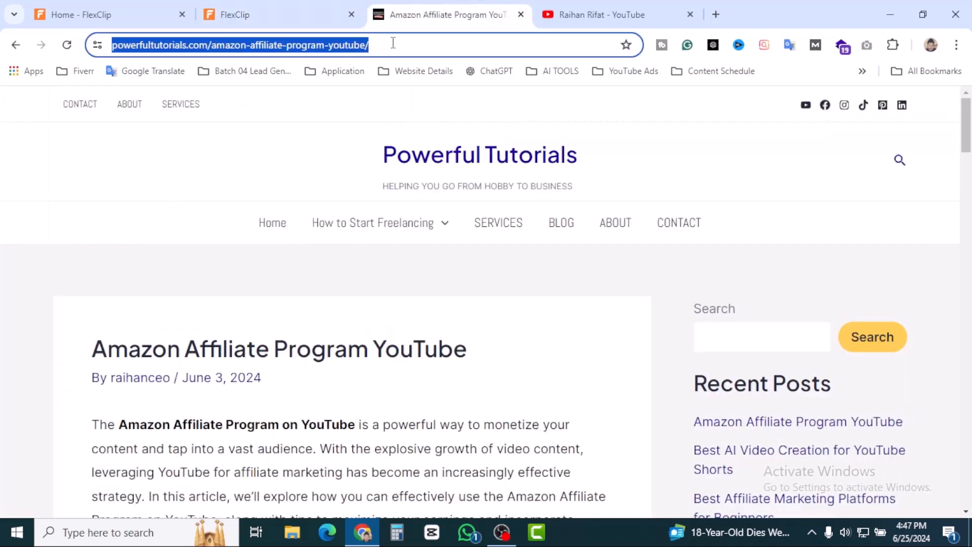
{"action": "left_click", "coordinate": [278, 14]}
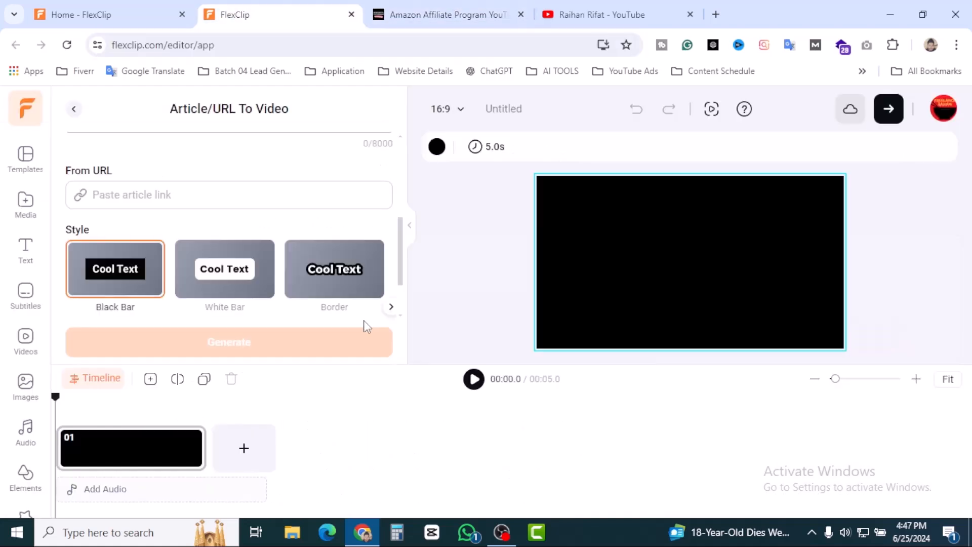
{"action": "type", "text": "powerfultutorials.com/amazon-affiliate-program-youtube/"}
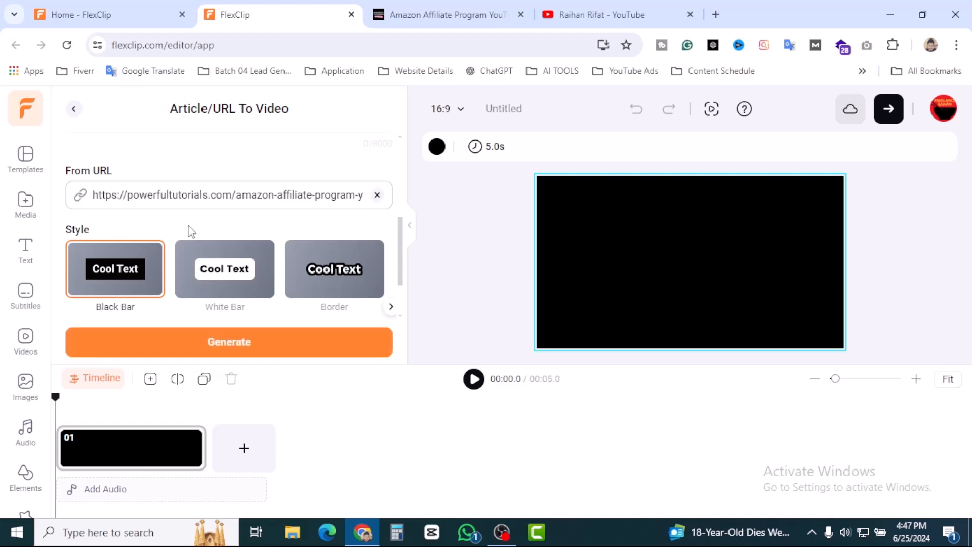
{"action": "mouse_move", "coordinate": [172, 289]}
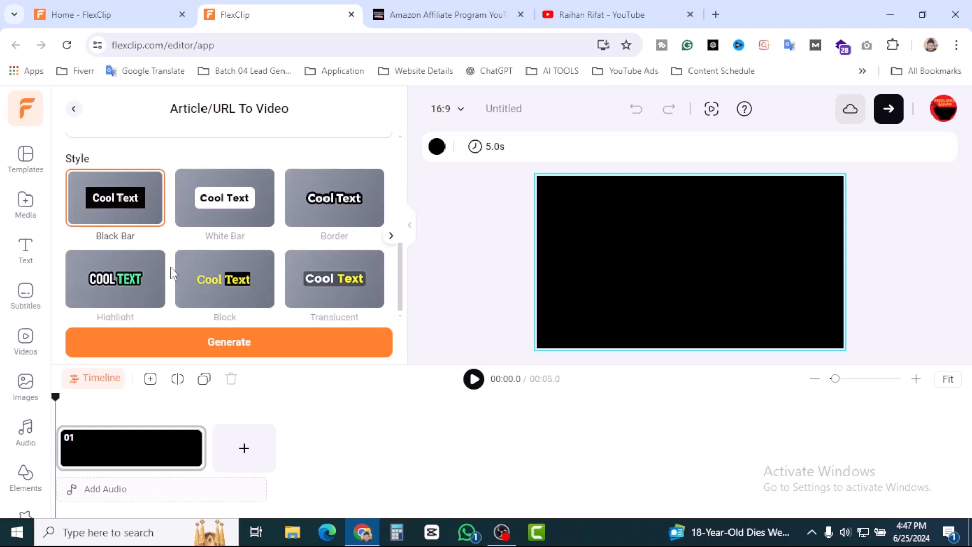
{"action": "mouse_move", "coordinate": [172, 244]}
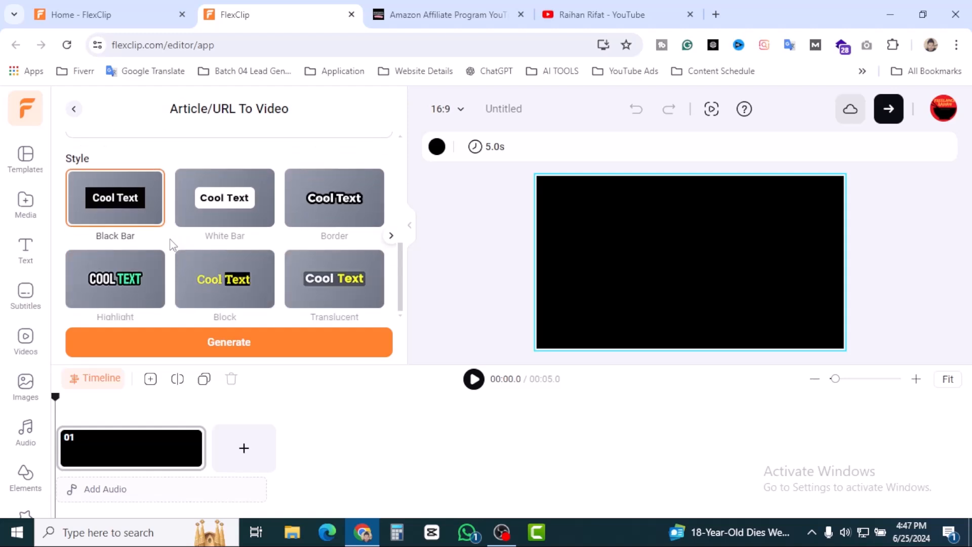
- Choose the Dark caption style from the expanded Style options
{"action": "left_click", "coordinate": [390, 235]}
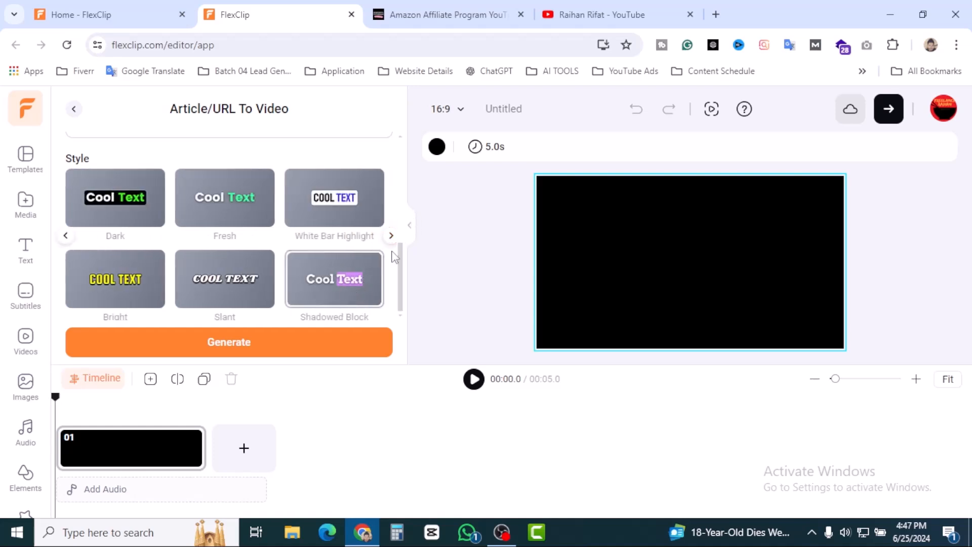
{"action": "left_click", "coordinate": [115, 198]}
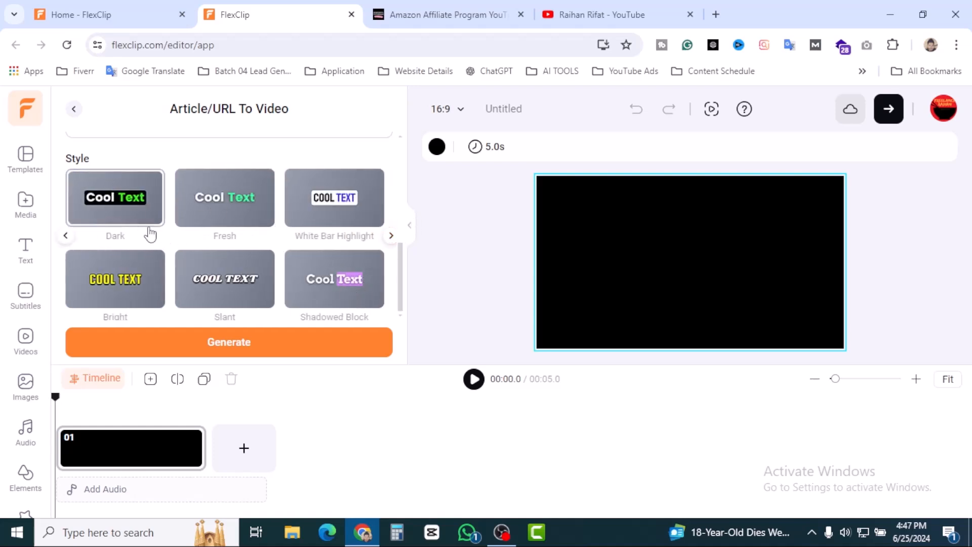
{"action": "scroll", "scroll_direction": "up", "scroll_amount": 3}
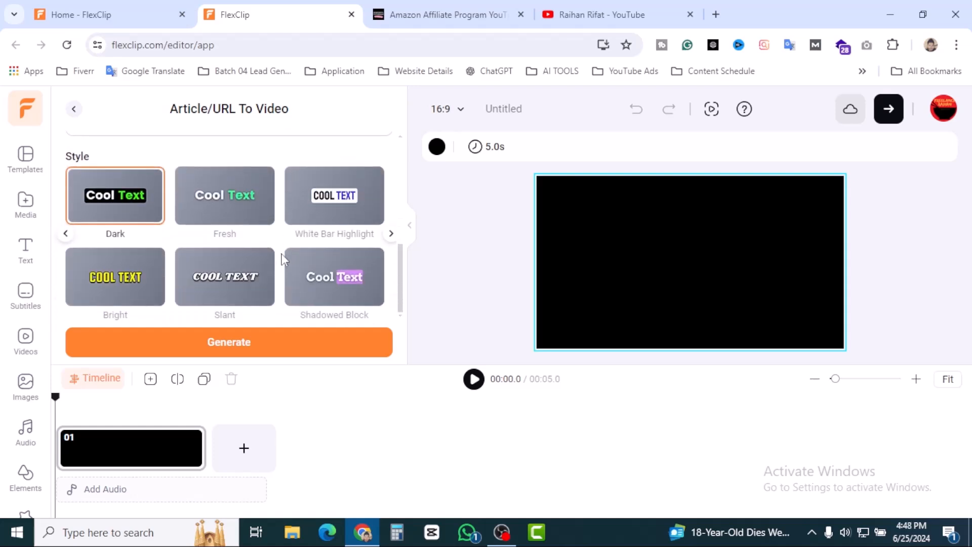
{"action": "mouse_move", "coordinate": [282, 309]}
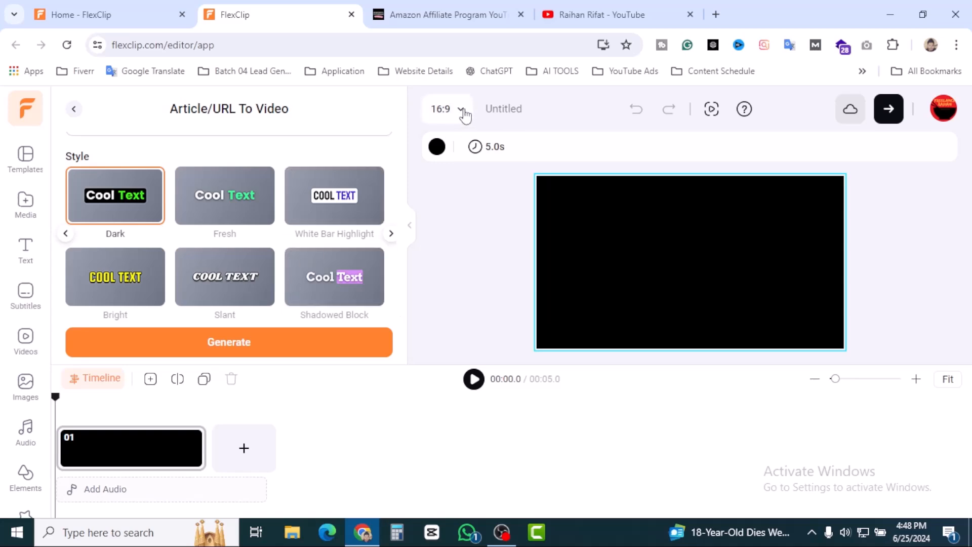
{"action": "left_click", "coordinate": [445, 109]}
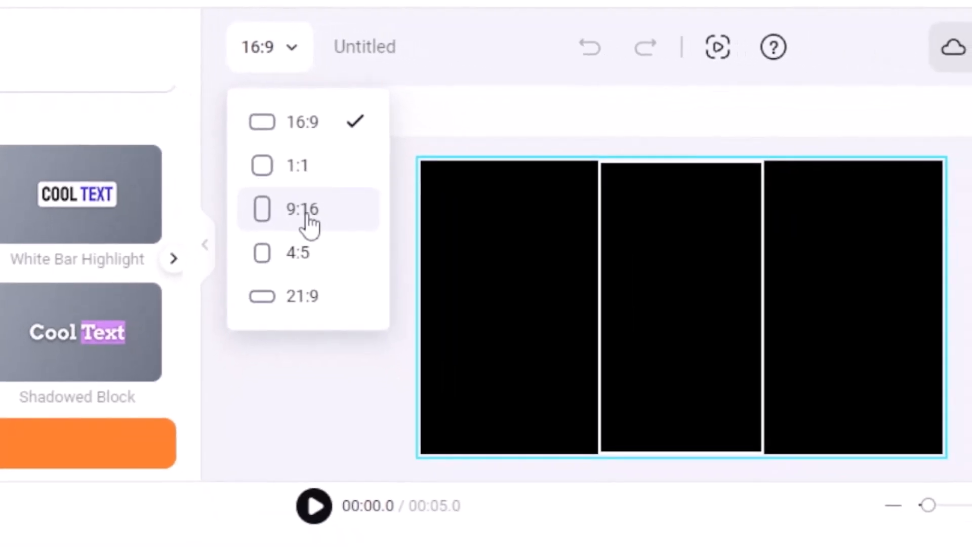
{"action": "mouse_move", "coordinate": [302, 285]}
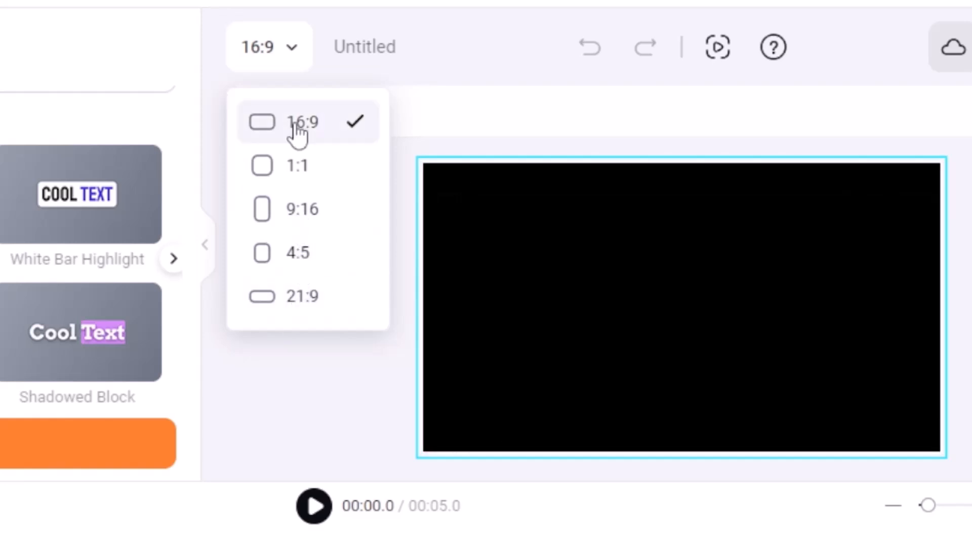
{"action": "mouse_move", "coordinate": [206, 104]}
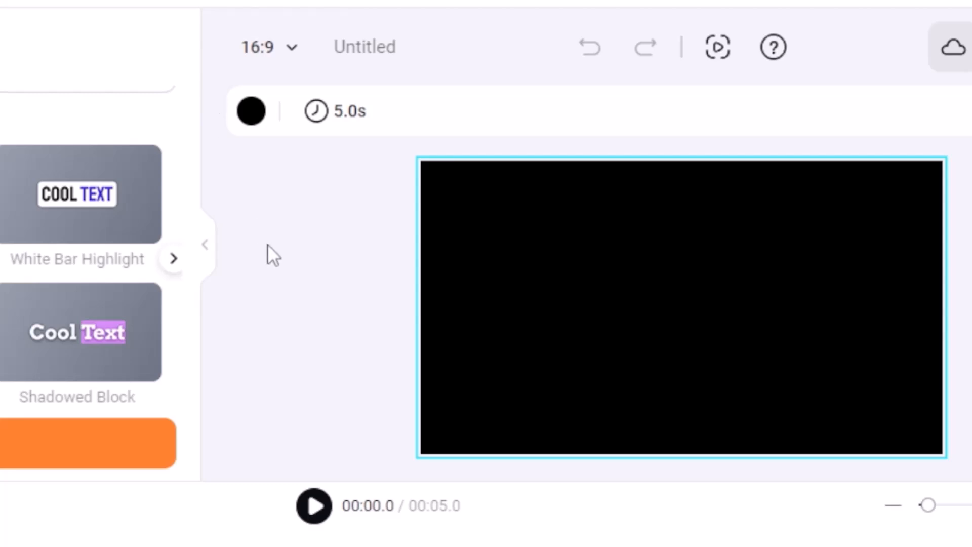
{"action": "left_click", "coordinate": [319, 189]}
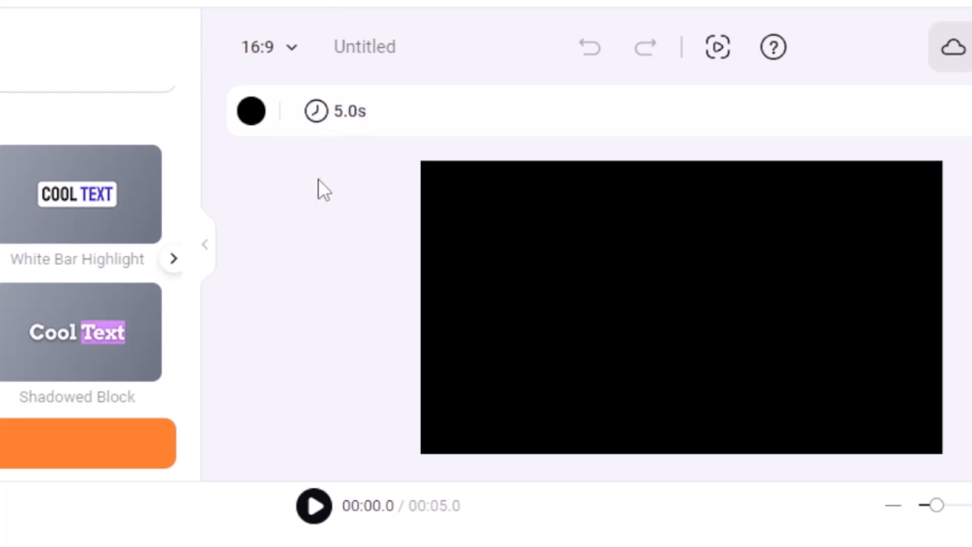
{"action": "left_click", "coordinate": [335, 111]}
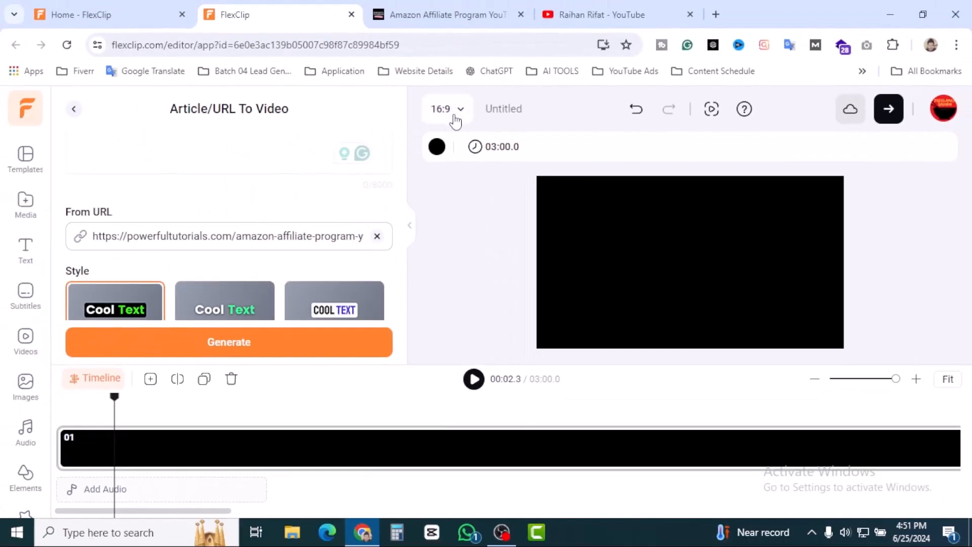
{"action": "mouse_move", "coordinate": [456, 238]}
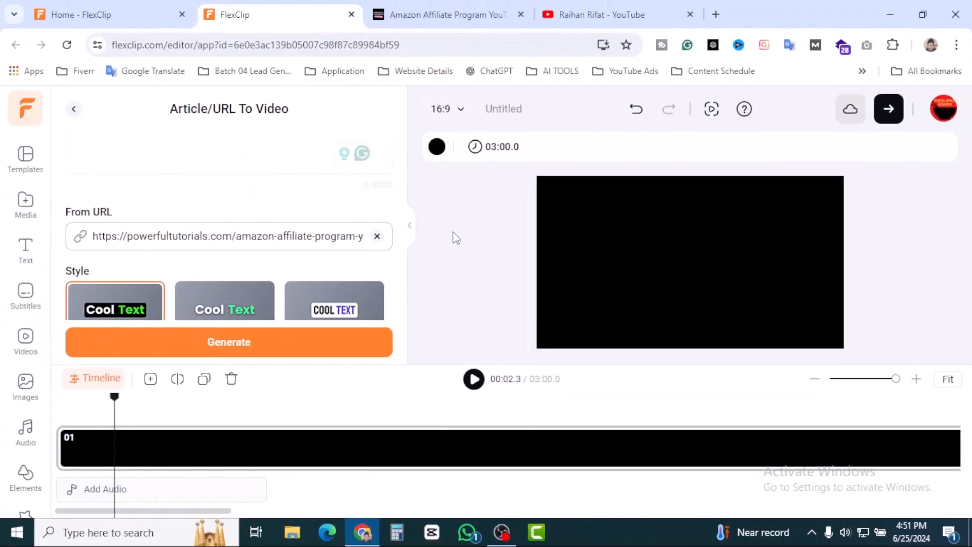
{"action": "scroll", "scroll_direction": "down", "scroll_amount": 3}
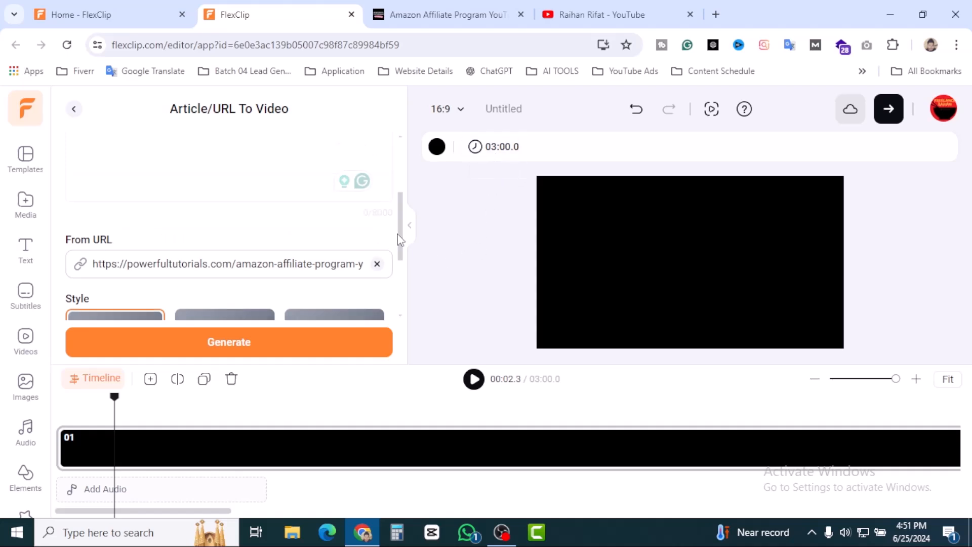
{"action": "scroll", "scroll_direction": "down", "scroll_amount": 3}
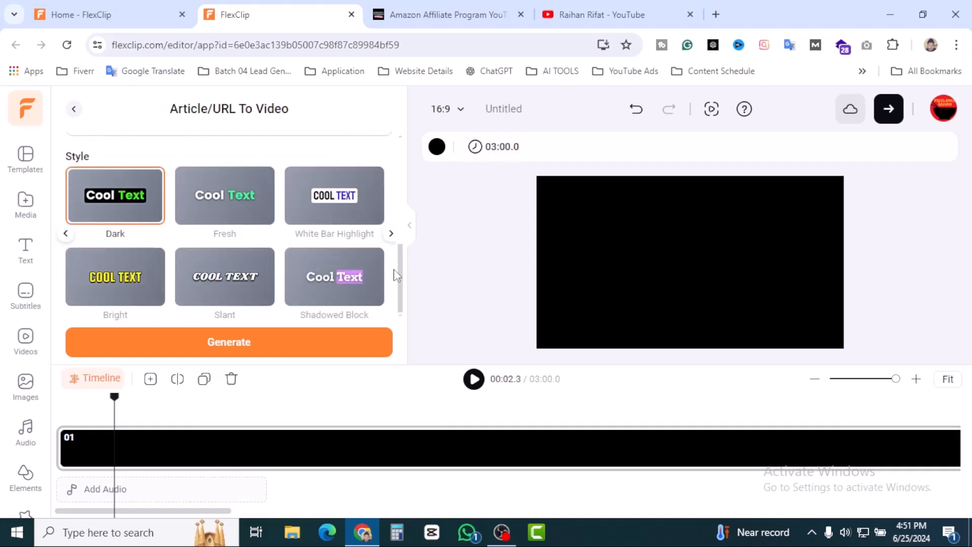
{"action": "left_click", "coordinate": [229, 342]}
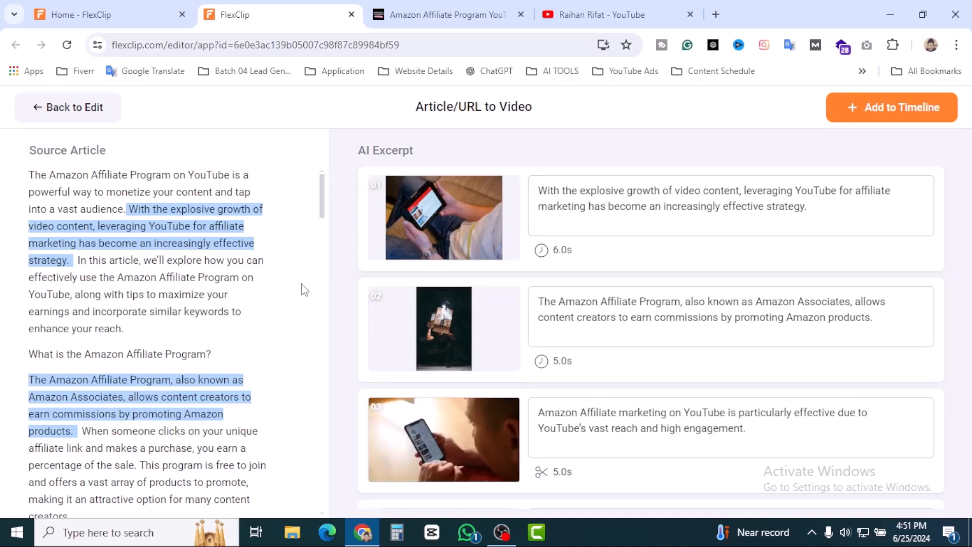
{"action": "mouse_move", "coordinate": [260, 293]}
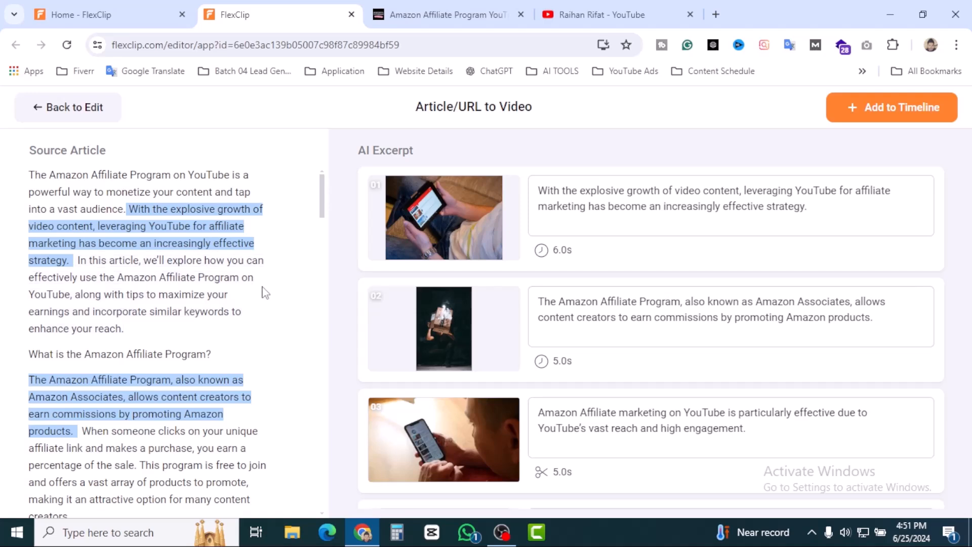
{"action": "left_click", "coordinate": [447, 14]}
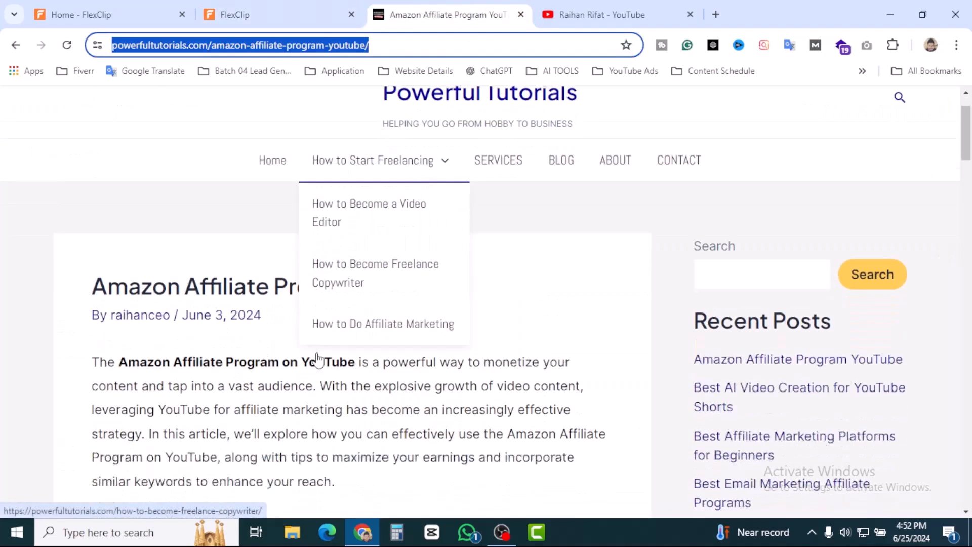
{"action": "scroll", "scroll_direction": "down", "scroll_amount": 3}
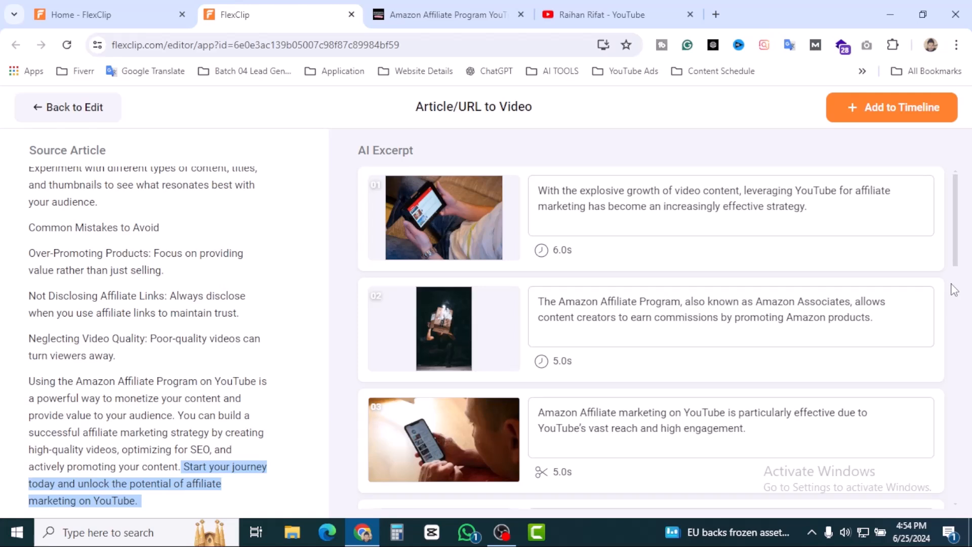
{"action": "mouse_move", "coordinate": [623, 237]}
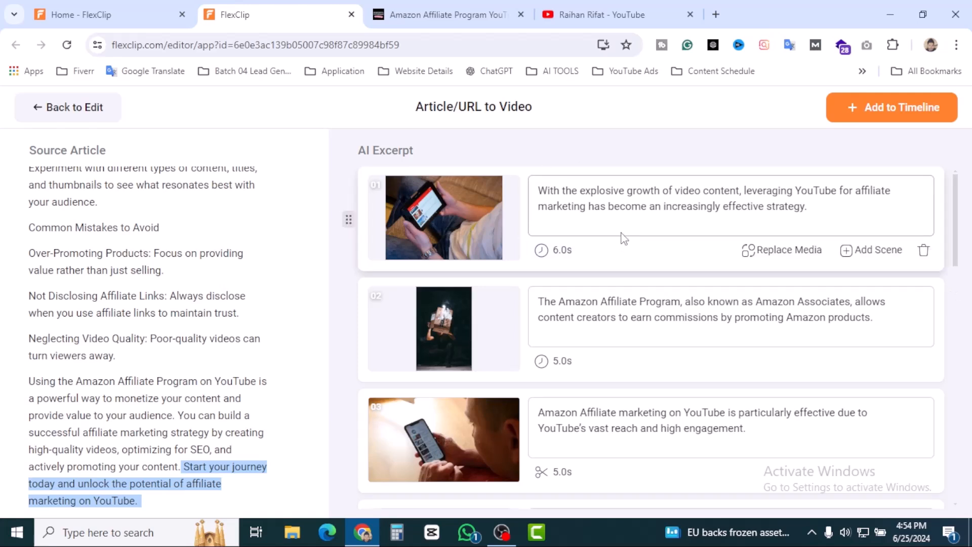
{"action": "mouse_move", "coordinate": [372, 223]}
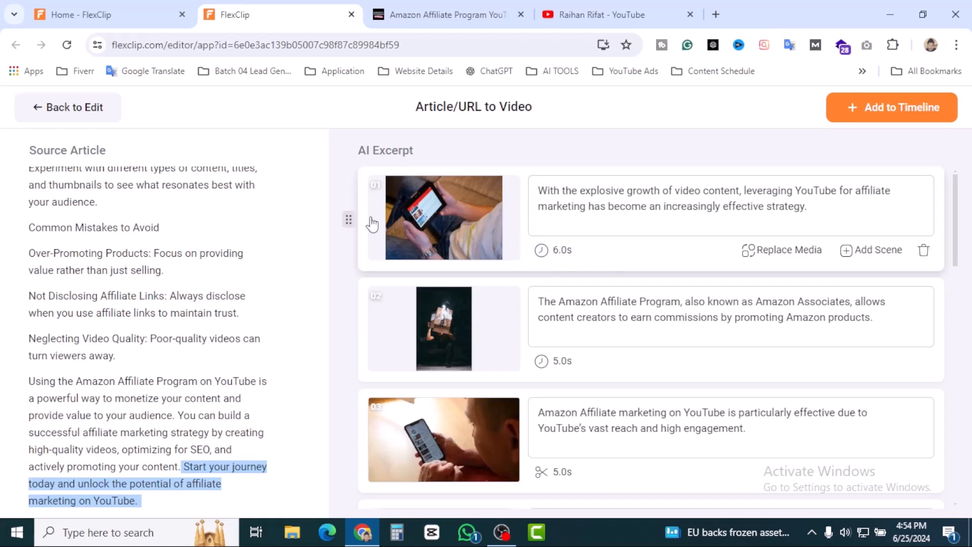
{"action": "scroll", "scroll_direction": "down", "scroll_amount": 3}
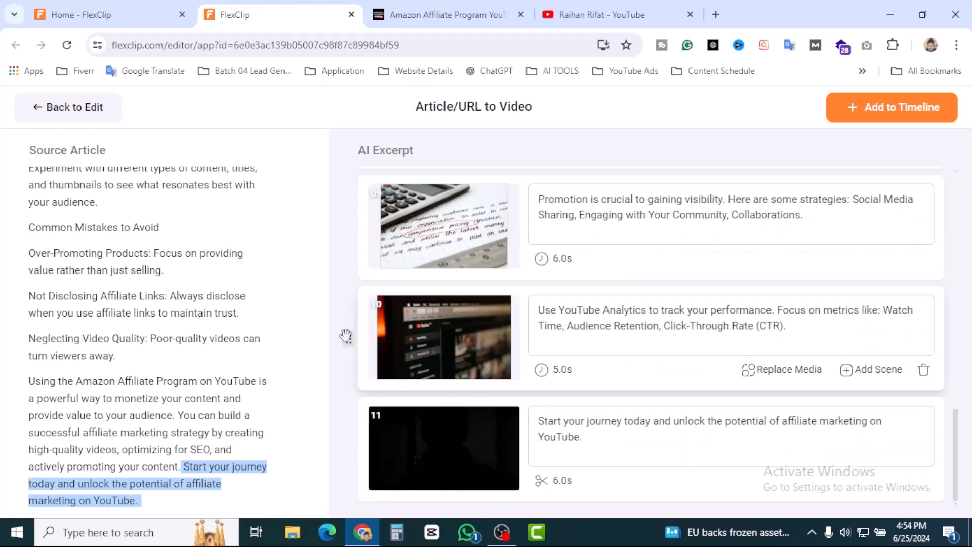
{"action": "scroll", "scroll_direction": "up", "scroll_amount": 3}
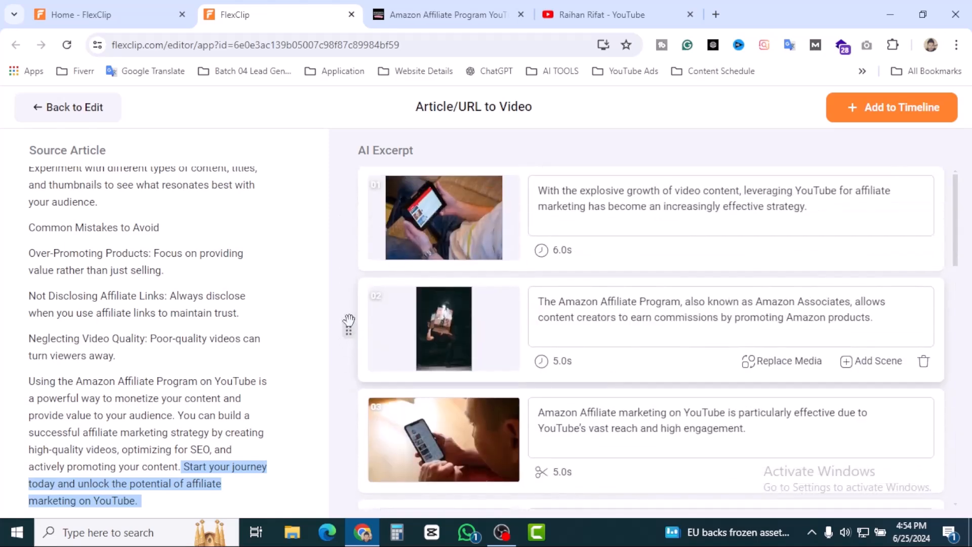
{"action": "mouse_move", "coordinate": [351, 251]}
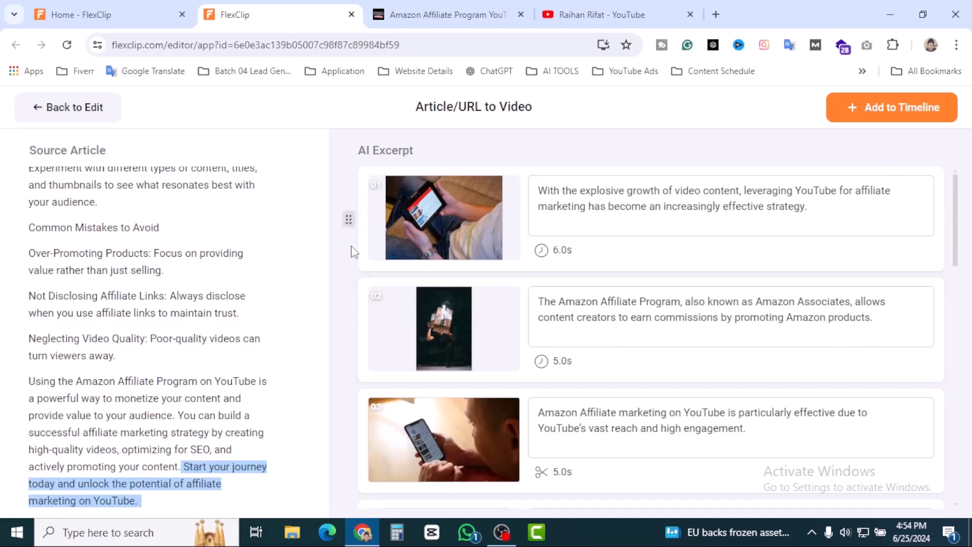
{"action": "mouse_move", "coordinate": [583, 259]}
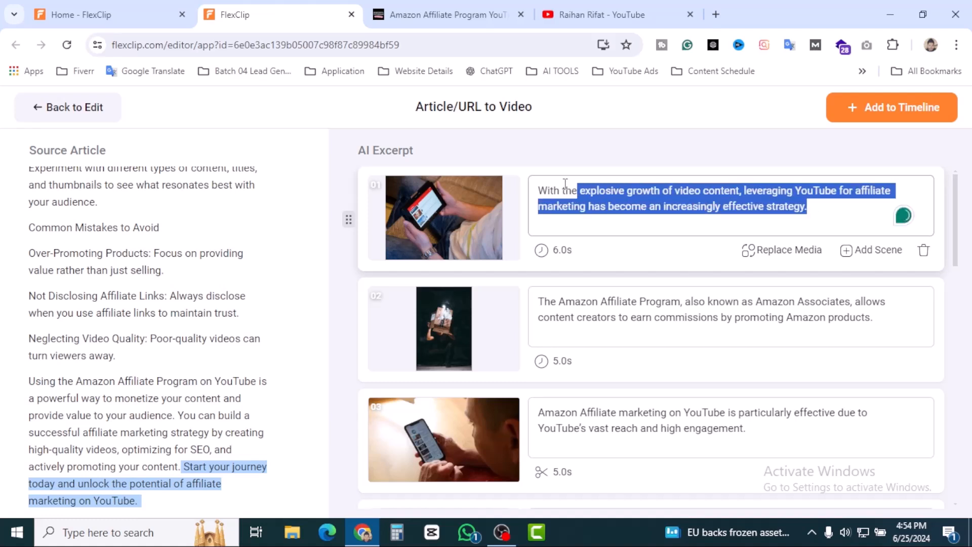
{"action": "left_click", "coordinate": [651, 140]}
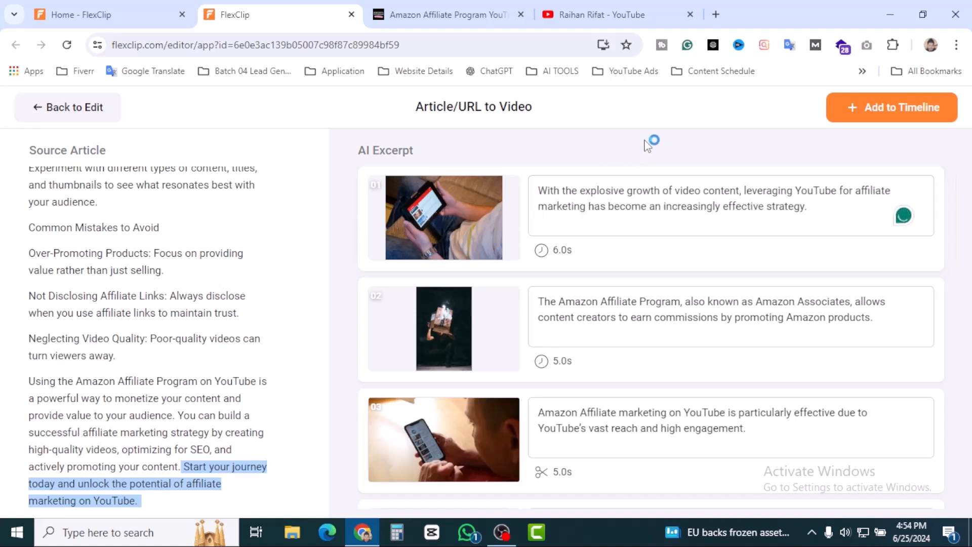
{"action": "mouse_move", "coordinate": [625, 362]}
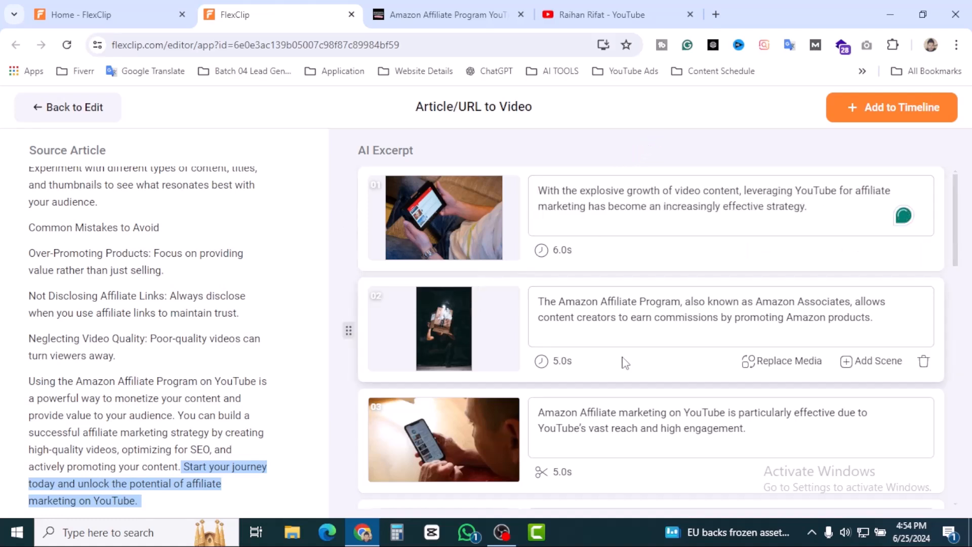
{"action": "scroll", "scroll_direction": "down", "scroll_amount": 3}
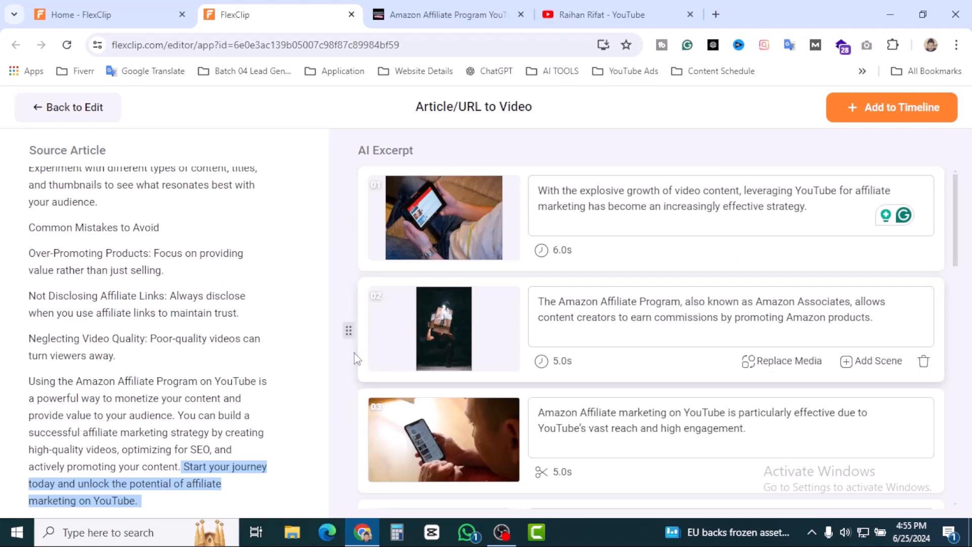
{"action": "mouse_move", "coordinate": [923, 361]}
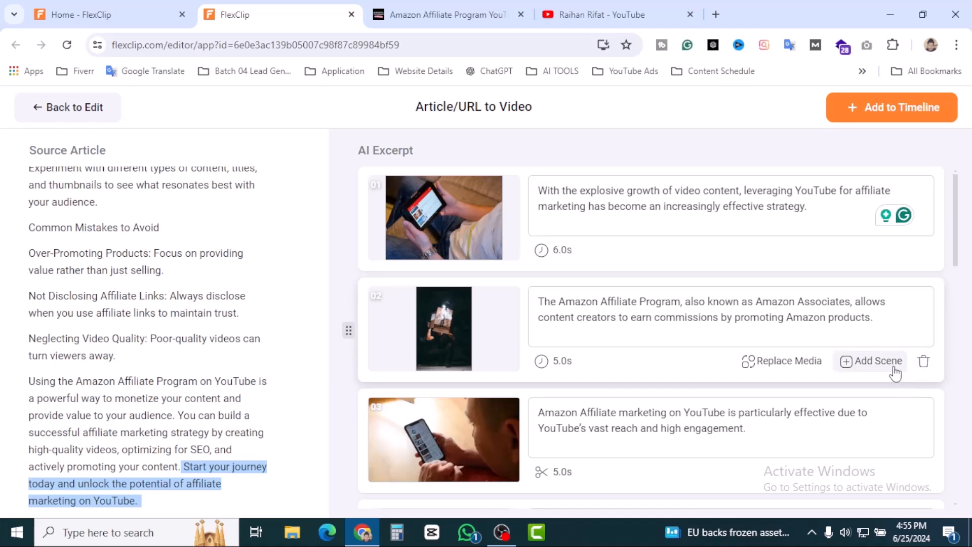
{"action": "mouse_move", "coordinate": [781, 373]}
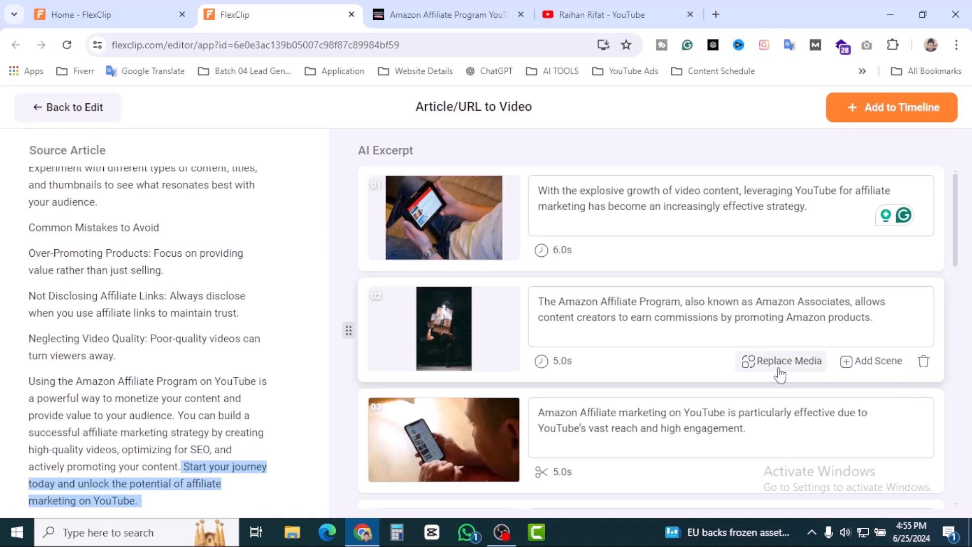
{"action": "mouse_move", "coordinate": [551, 361]}
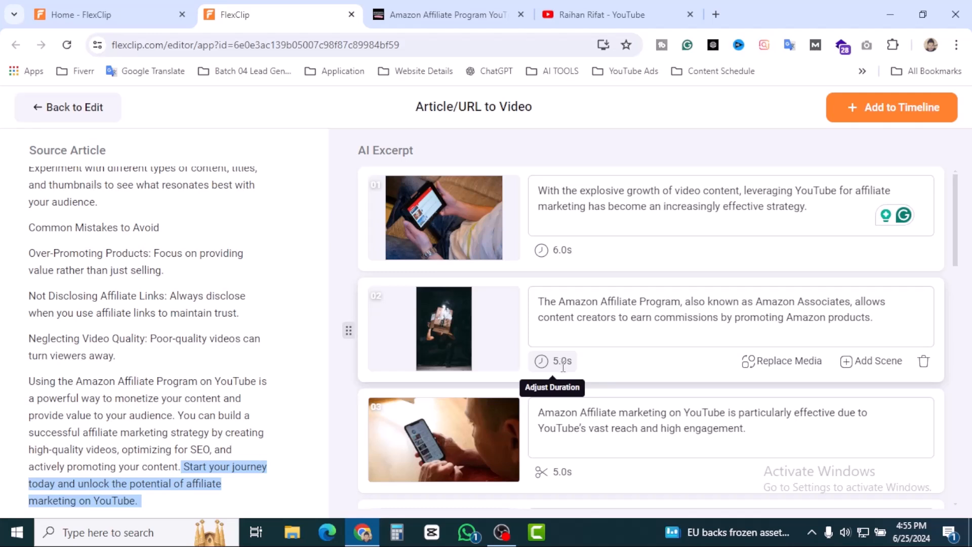
{"action": "mouse_move", "coordinate": [347, 206]}
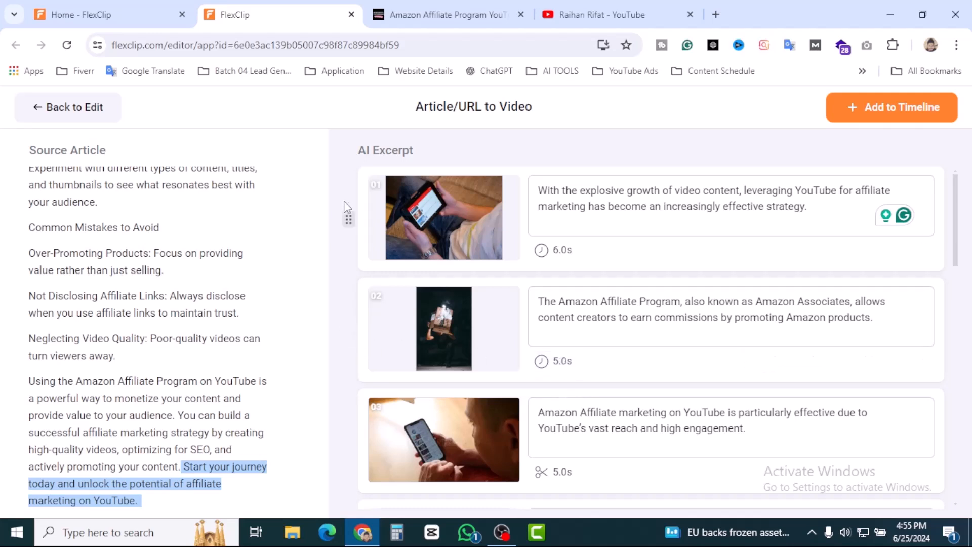
{"action": "mouse_move", "coordinate": [346, 329]}
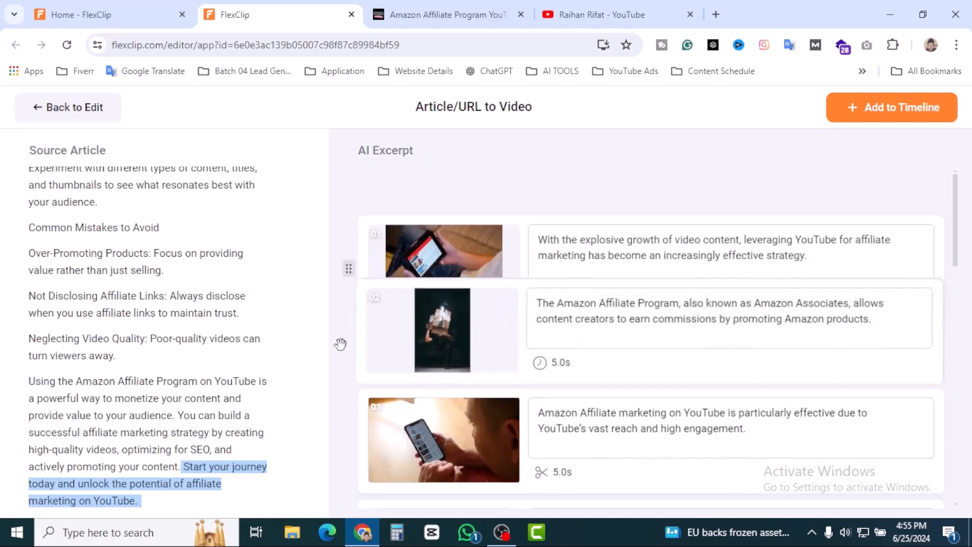
{"action": "scroll", "scroll_direction": "up", "scroll_amount": 3}
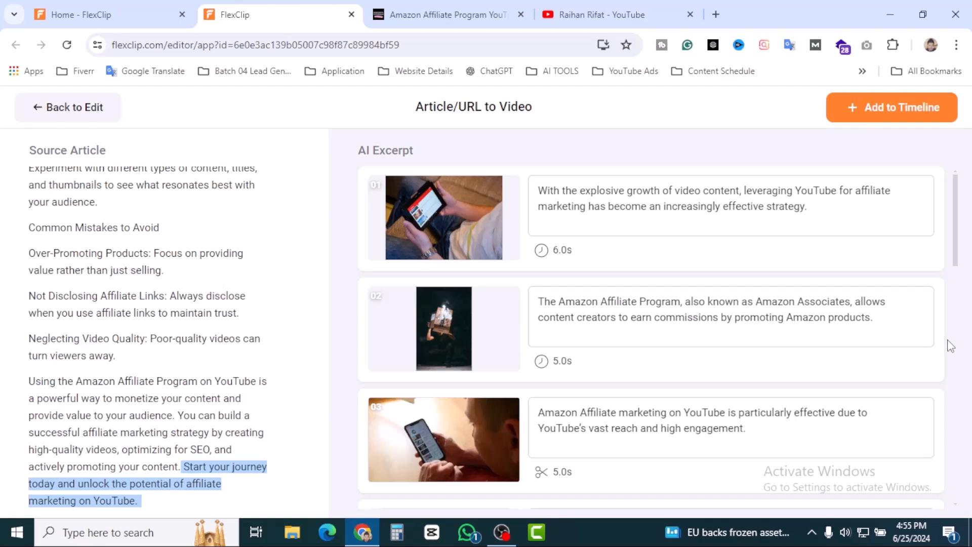
{"action": "mouse_move", "coordinate": [773, 151]}
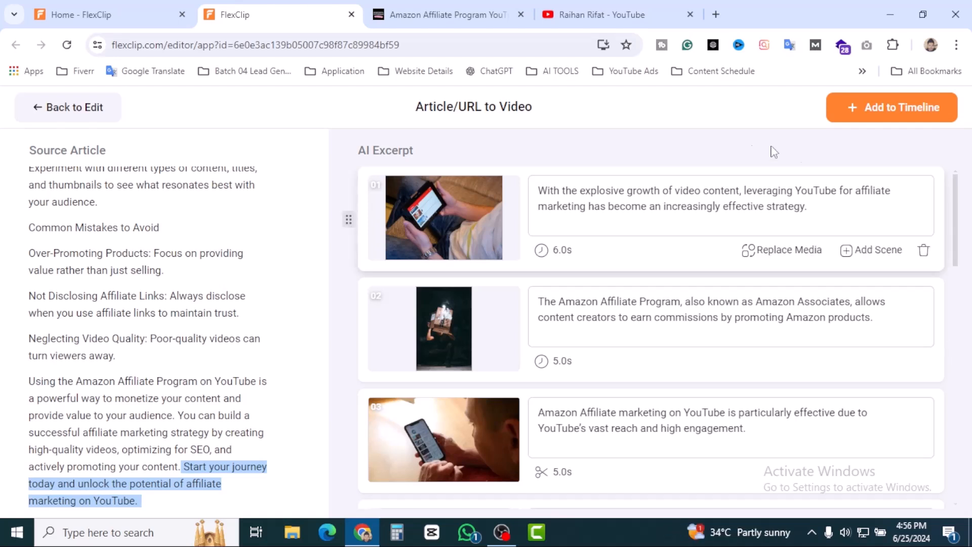
{"action": "mouse_move", "coordinate": [961, 320]}
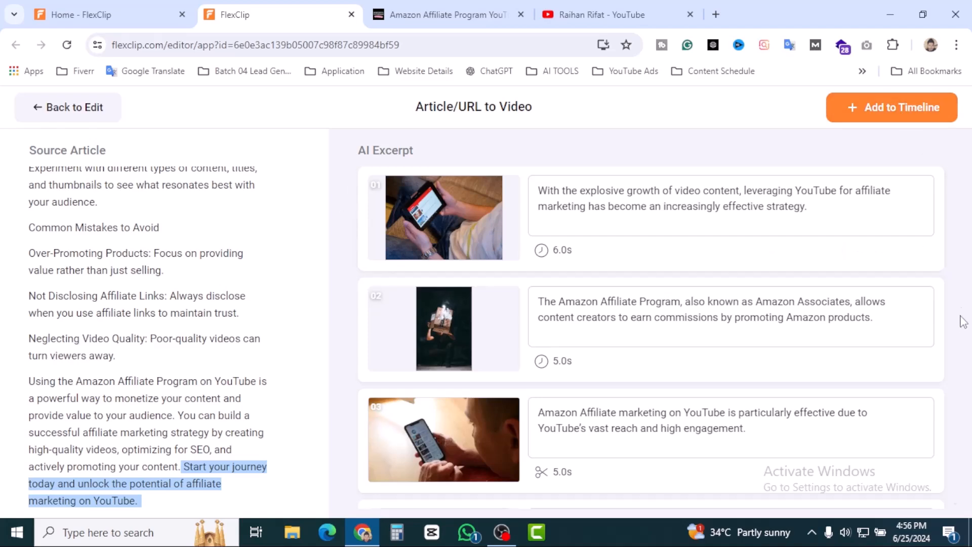
{"action": "scroll", "scroll_direction": "down", "scroll_amount": 3}
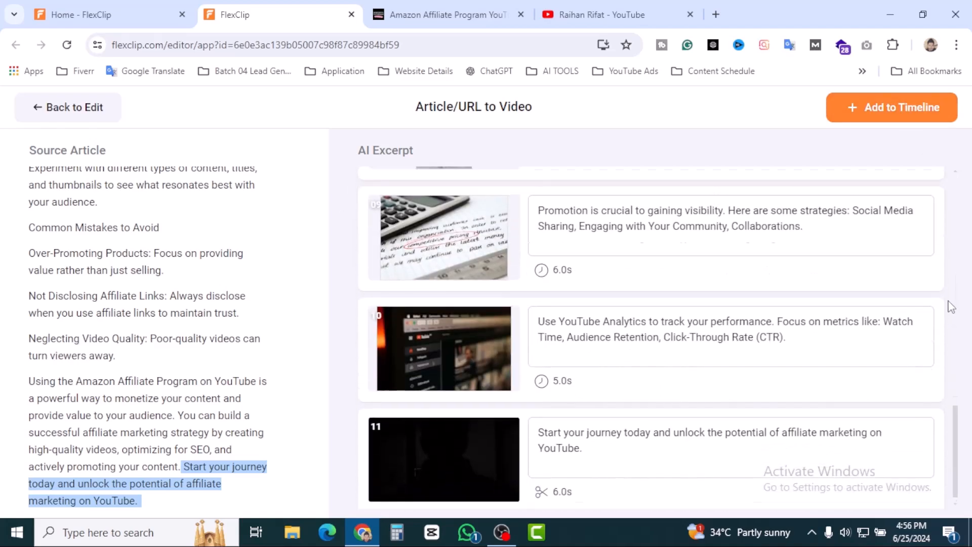
{"action": "scroll", "scroll_direction": "up", "scroll_amount": 3}
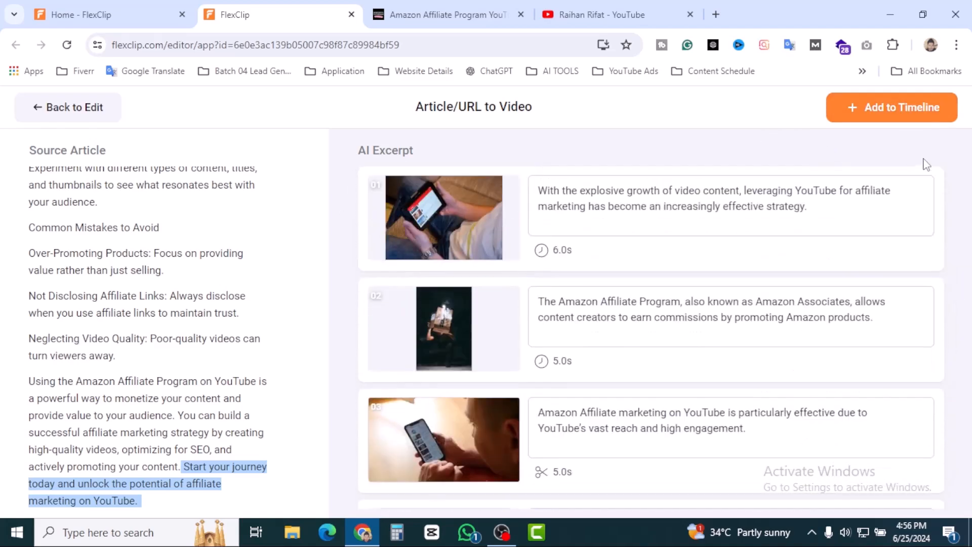
- Add the 11 captioned scenes to the timeline and browse the Subtitles list
{"action": "left_click", "coordinate": [891, 107]}
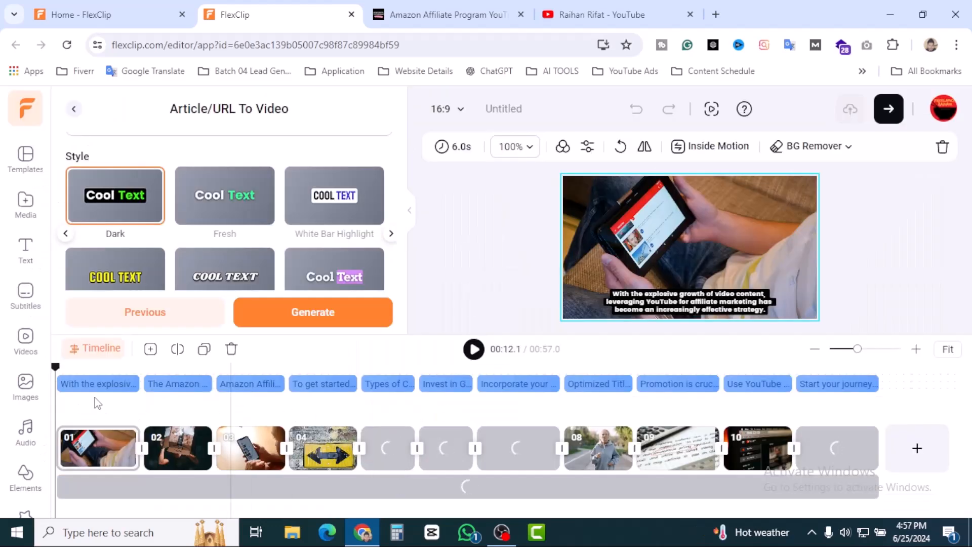
{"action": "left_click", "coordinate": [98, 384]}
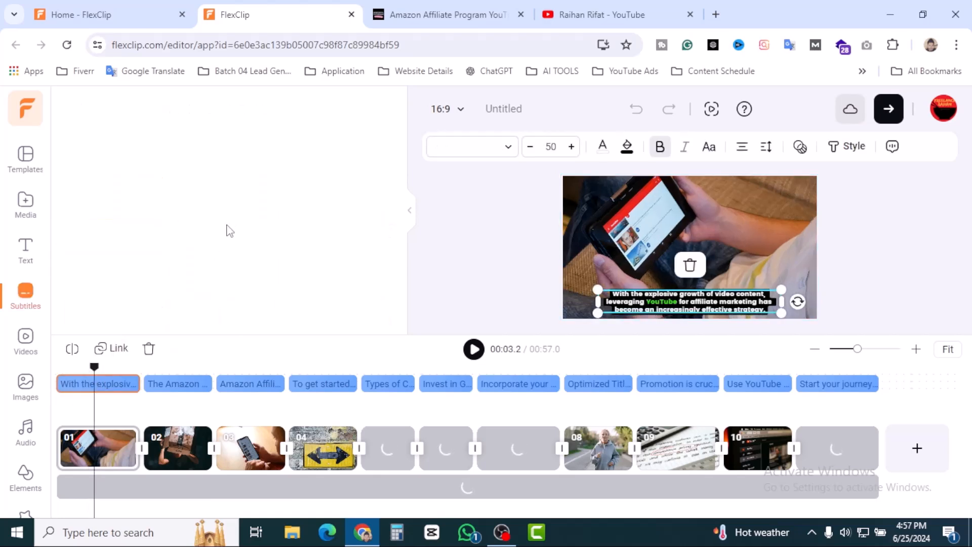
{"action": "left_click", "coordinate": [26, 295]}
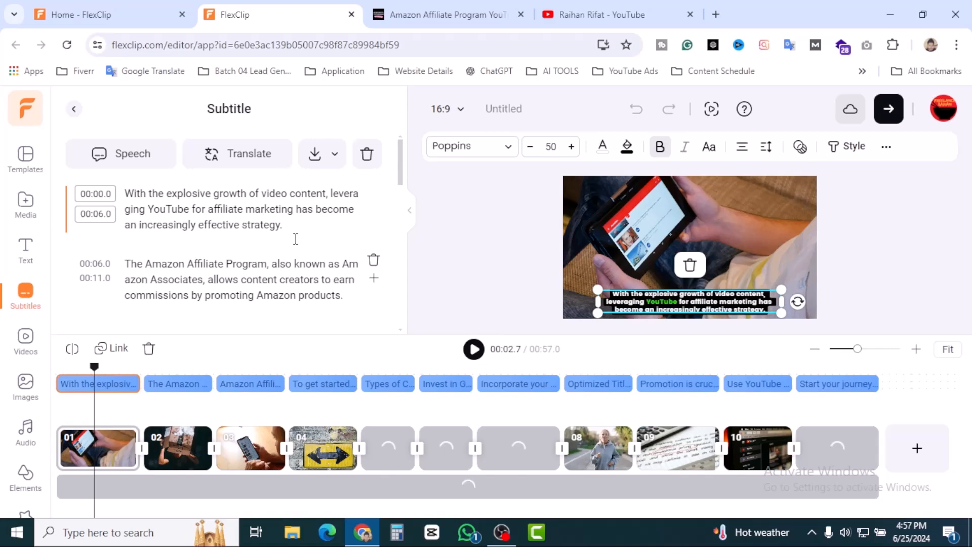
{"action": "scroll", "scroll_direction": "down", "scroll_amount": 3}
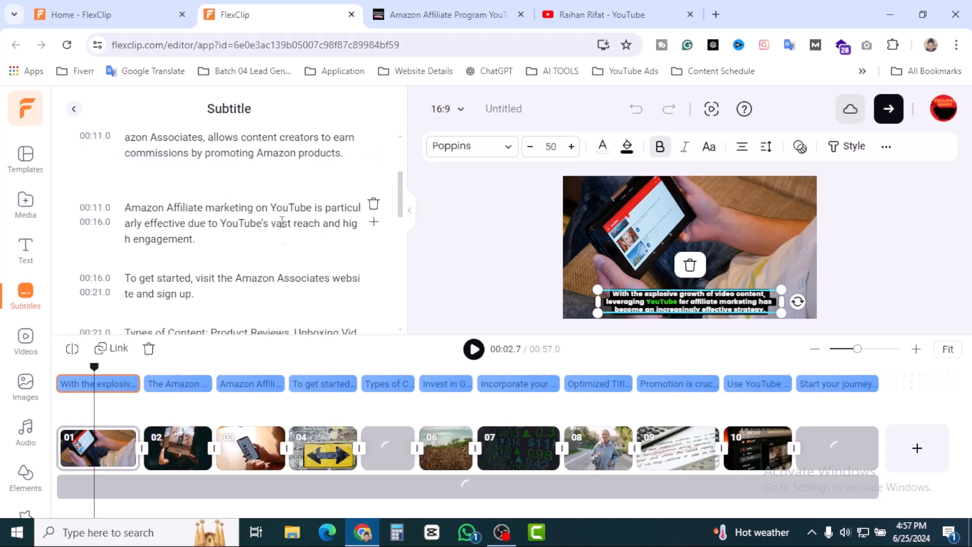
{"action": "left_click", "coordinate": [519, 447]}
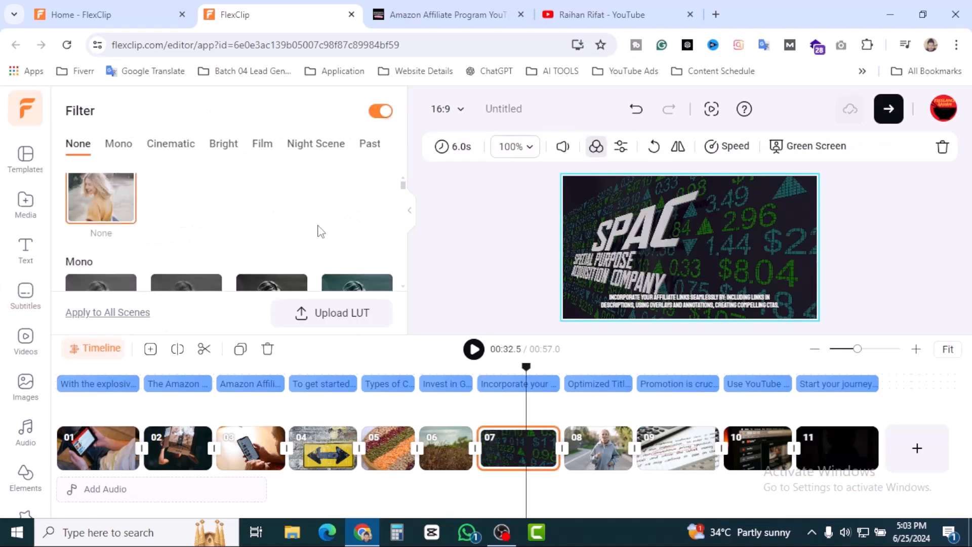
- Browse scene 07's Mono filters, then show its exposure, contrast and brightness adjustments
{"action": "left_click", "coordinate": [117, 144]}
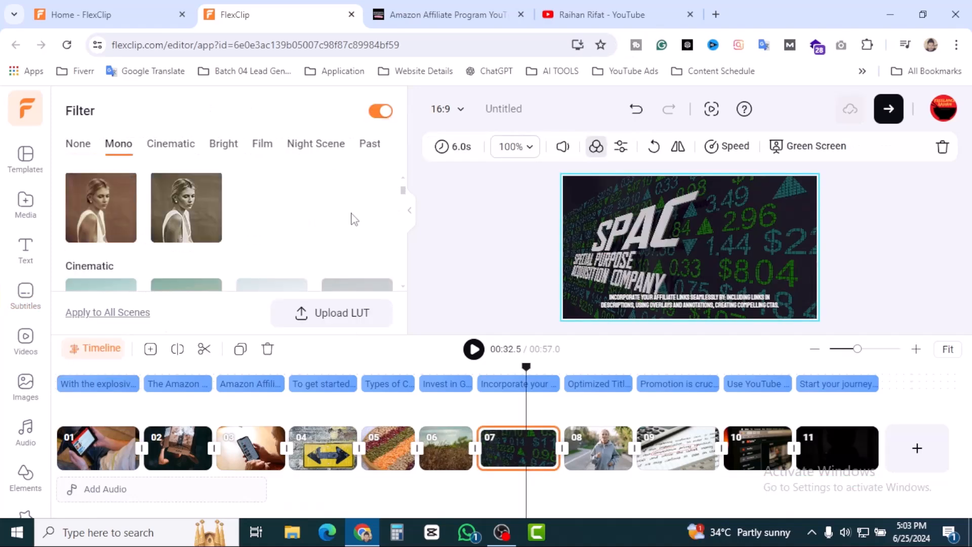
{"action": "mouse_move", "coordinate": [620, 146]}
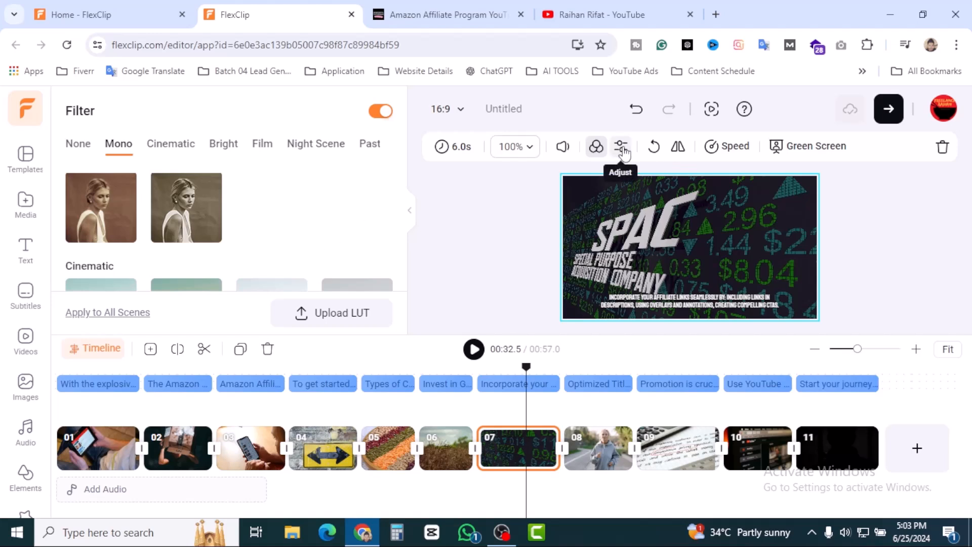
{"action": "left_click", "coordinate": [619, 147]}
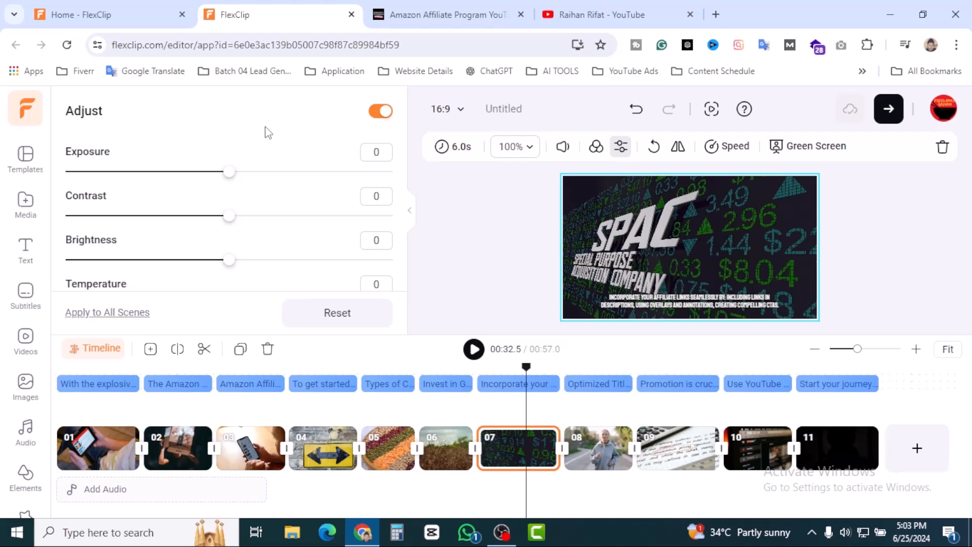
{"action": "mouse_move", "coordinate": [873, 219]}
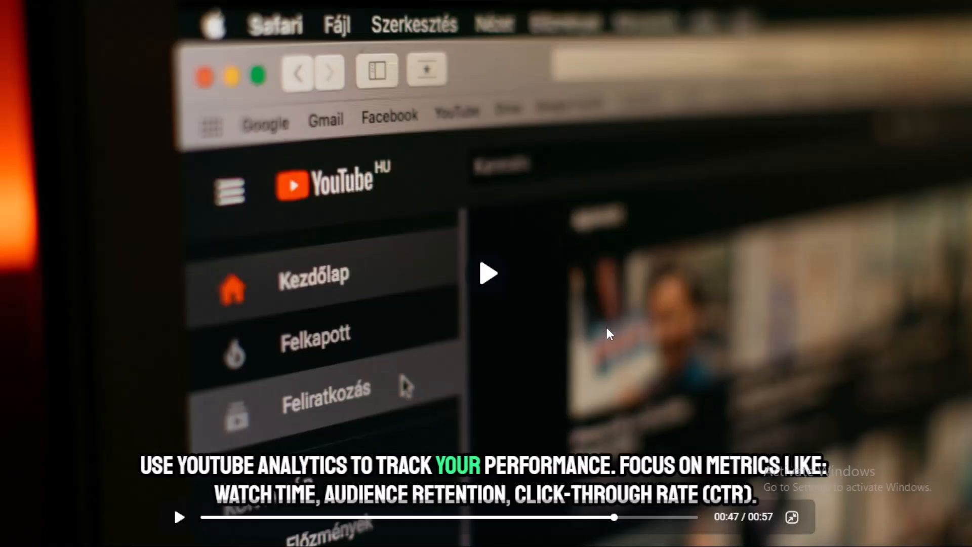
{"action": "mouse_move", "coordinate": [599, 285]}
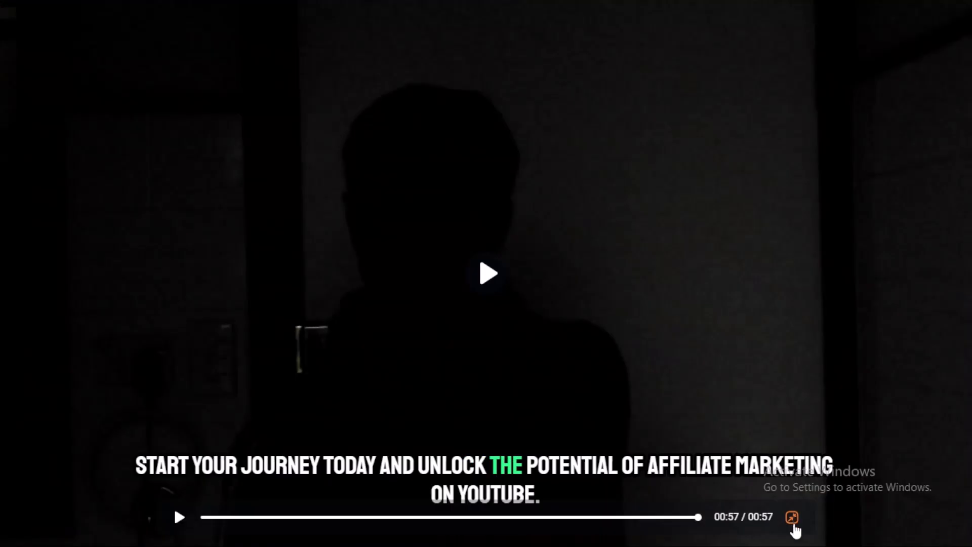
- Exit full-screen after the 57-second preview plays to the end
{"action": "left_click", "coordinate": [792, 517]}
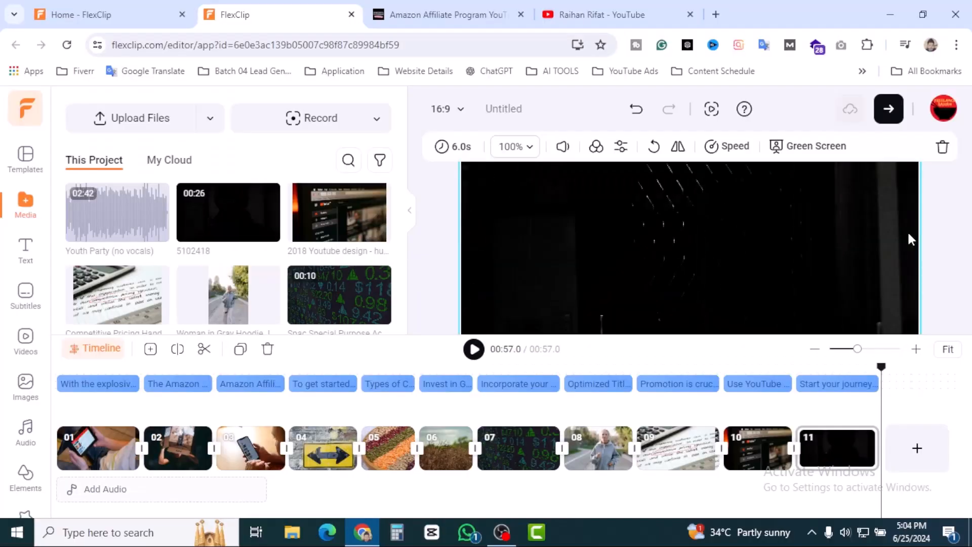
- Export the video at 1080p, 30fps and recommended quality
{"action": "left_click", "coordinate": [887, 108]}
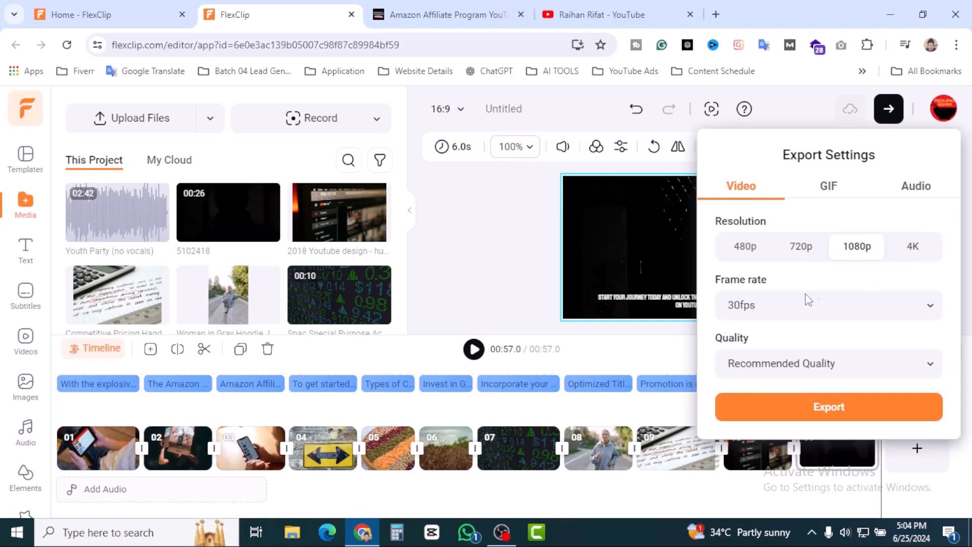
{"action": "mouse_move", "coordinate": [774, 309]}
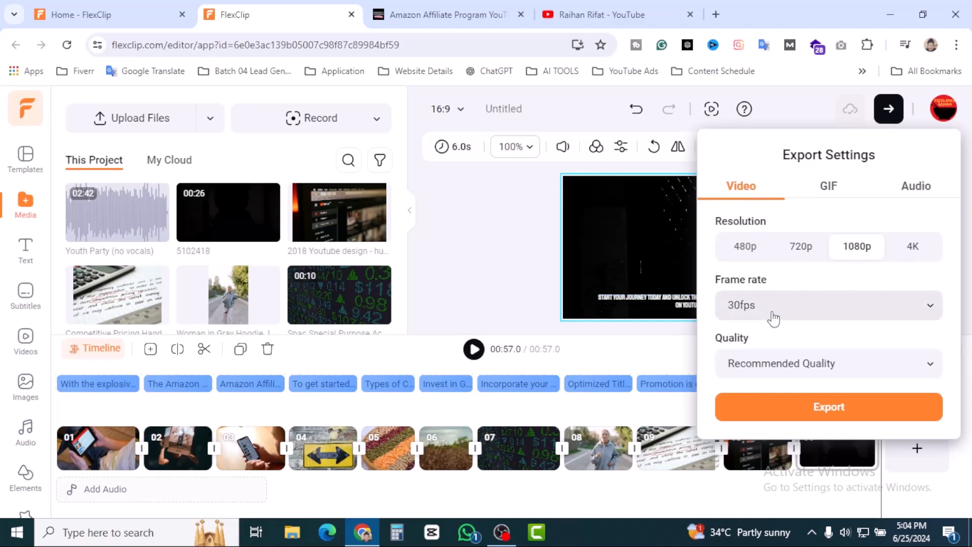
{"action": "left_click", "coordinate": [828, 305]}
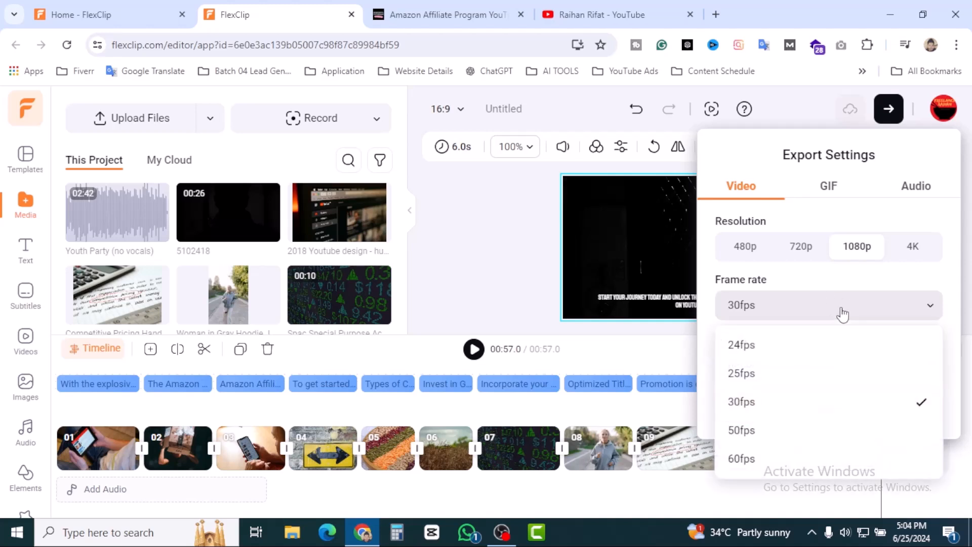
{"action": "mouse_move", "coordinate": [812, 319]}
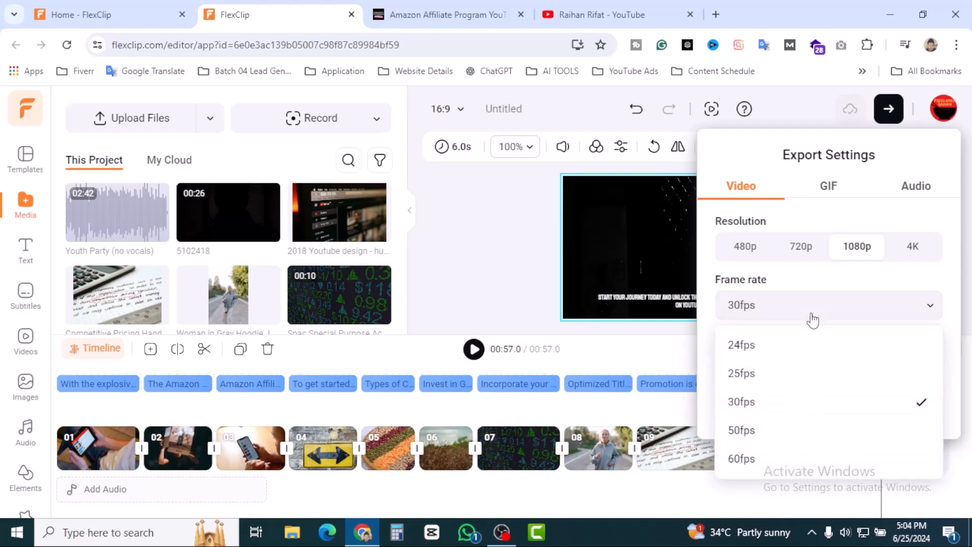
{"action": "left_click", "coordinate": [740, 401]}
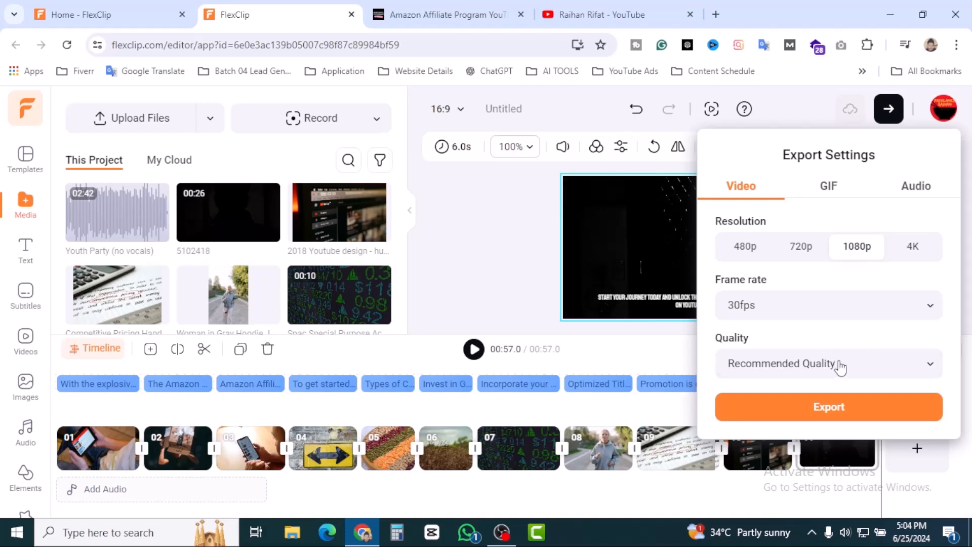
{"action": "left_click", "coordinate": [829, 364]}
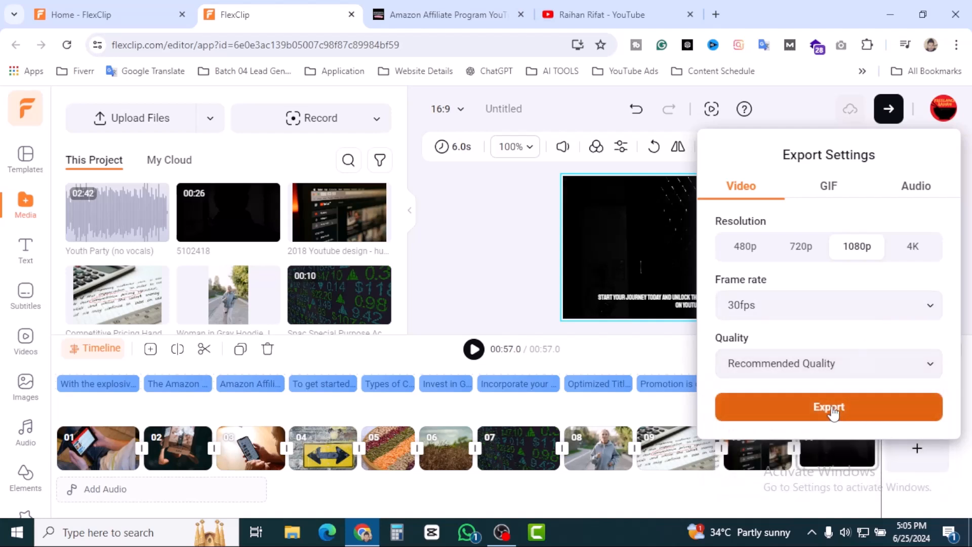
{"action": "left_click", "coordinate": [829, 406]}
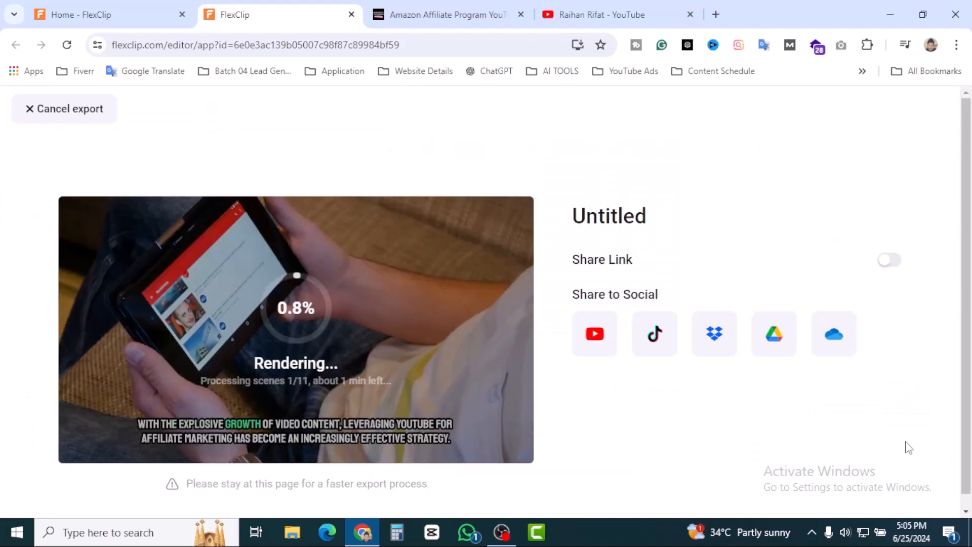